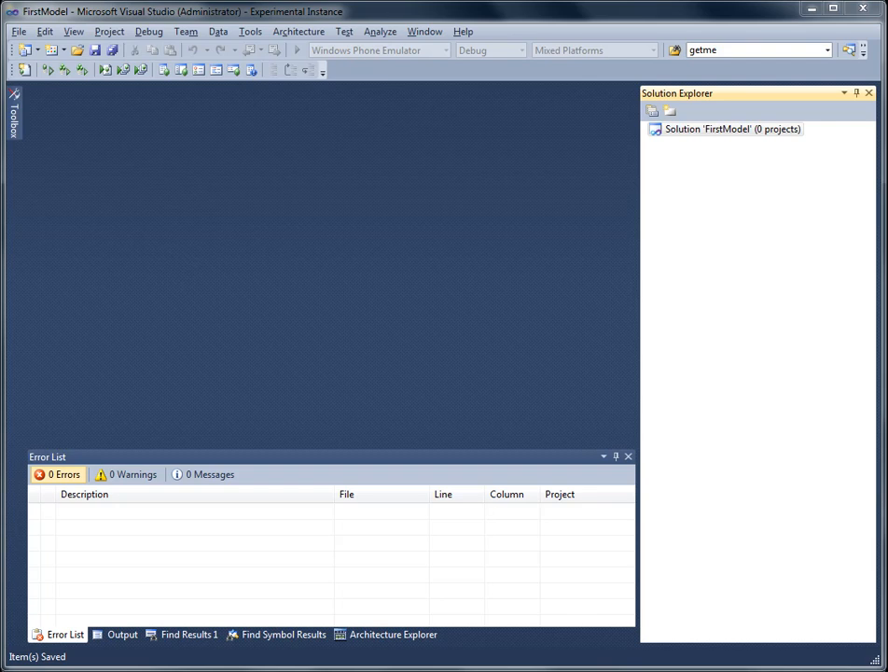
mouse_move(717, 138)
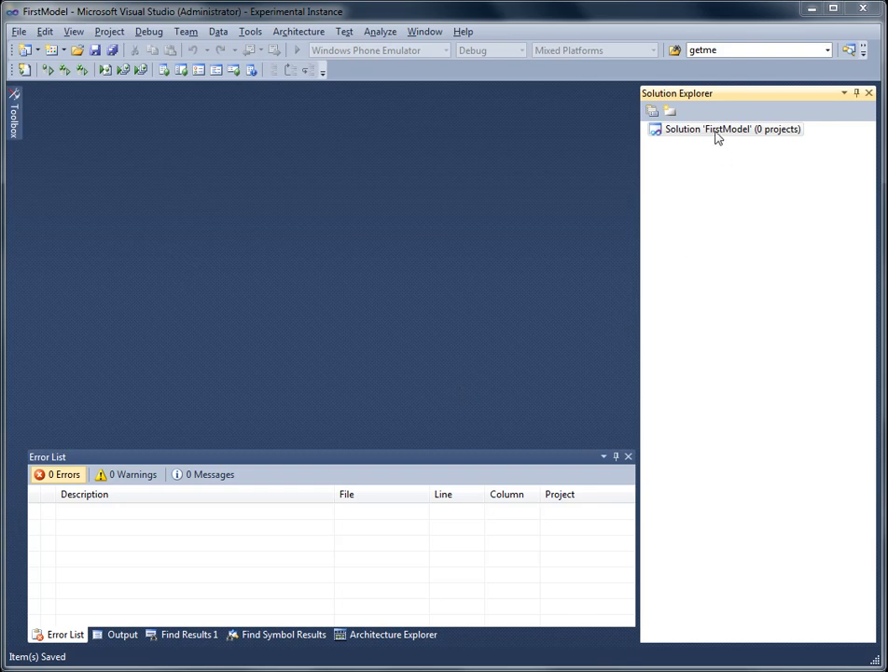
Add a new C# Console Application project named FirstModel to the solution
right_click(732, 129)
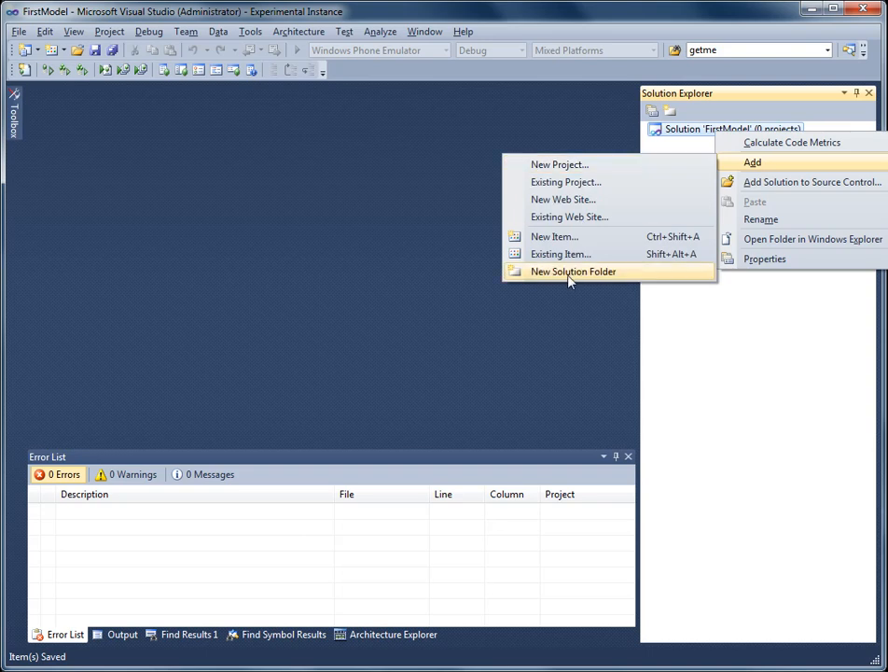
left_click(560, 165)
type("FirstModel")
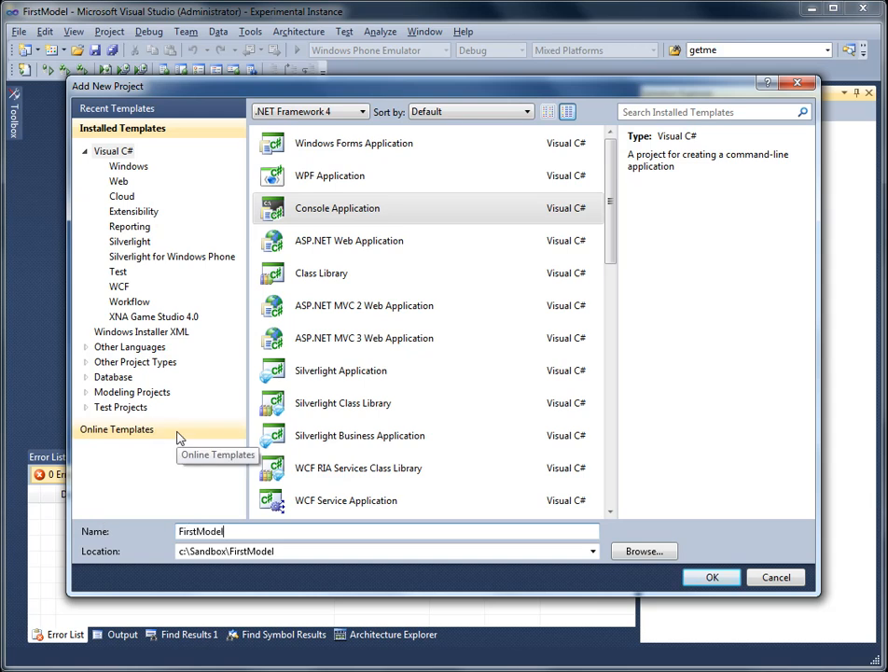
left_click(711, 577)
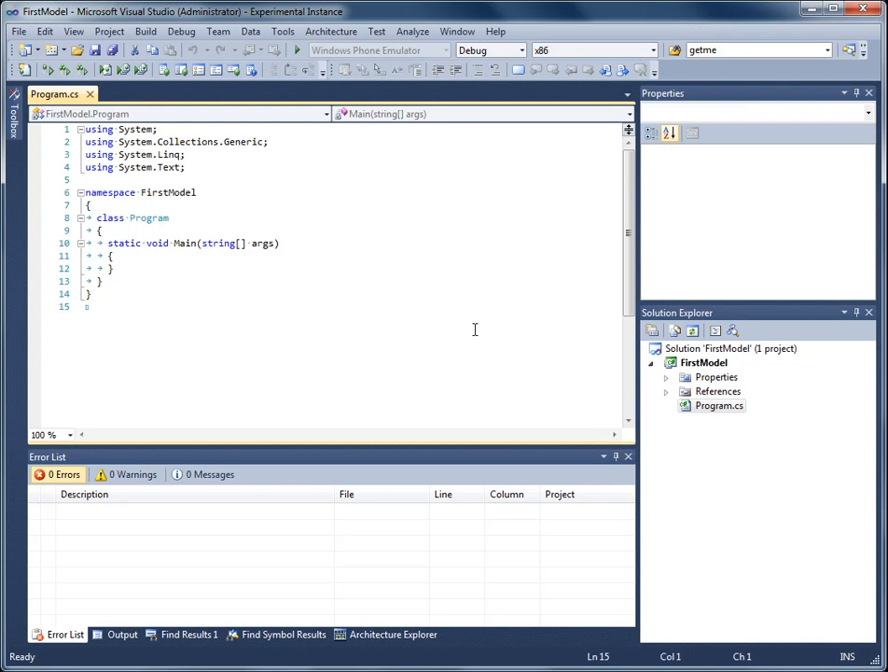
Add an nHydrate model item named FirstModel.nhydrate to the FirstModel project
right_click(705, 362)
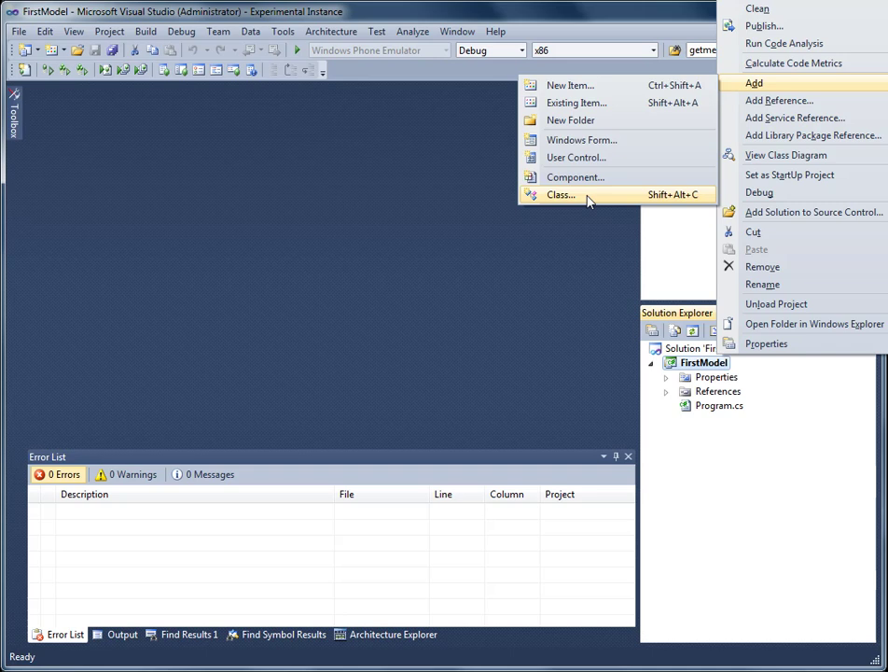
left_click(560, 194)
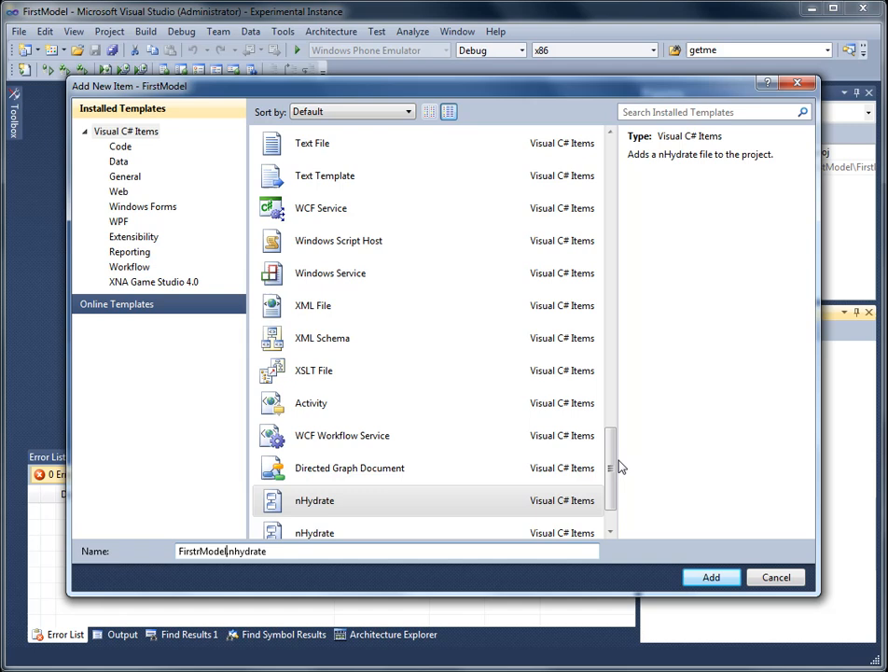
type("FirstModel.nhydrate")
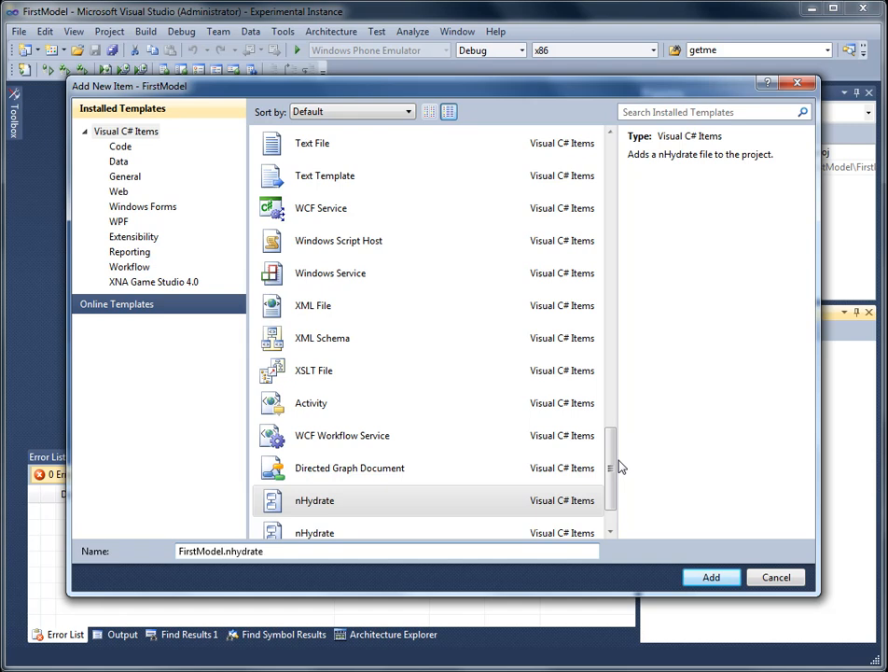
left_click(709, 577)
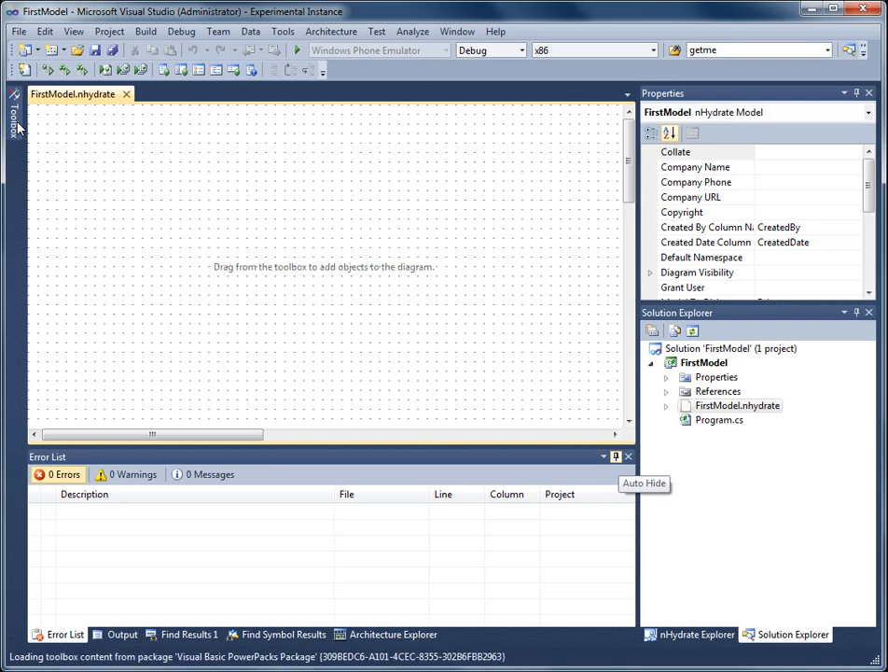
Bring up the diagram's Model commands to reach Import Database
left_click(11, 116)
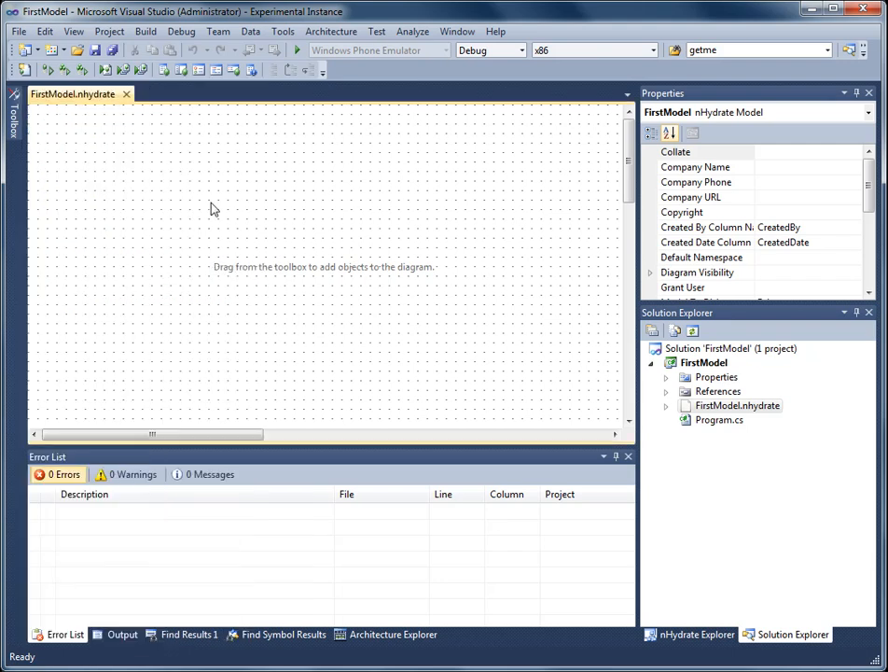
right_click(213, 209)
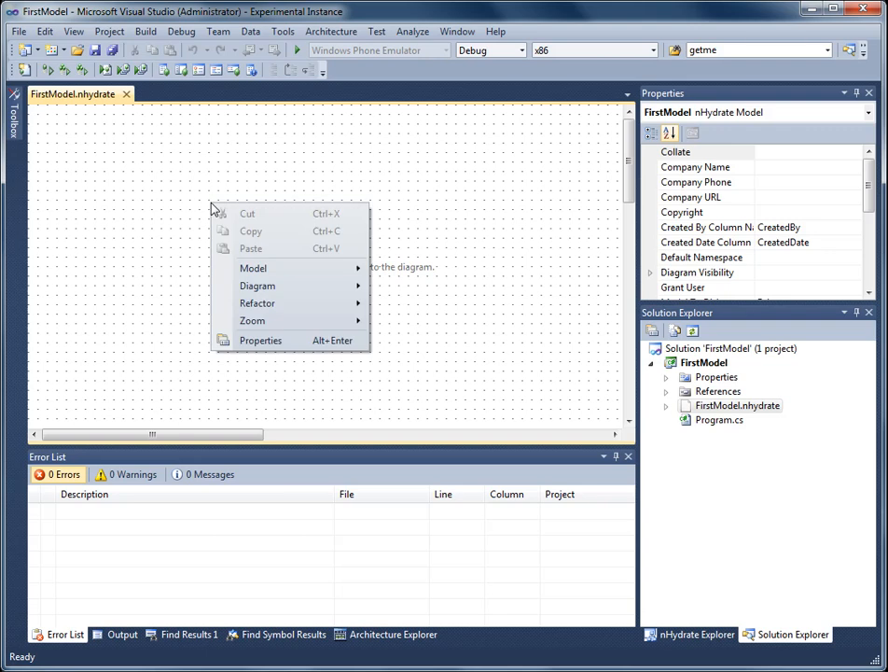
mouse_move(289, 269)
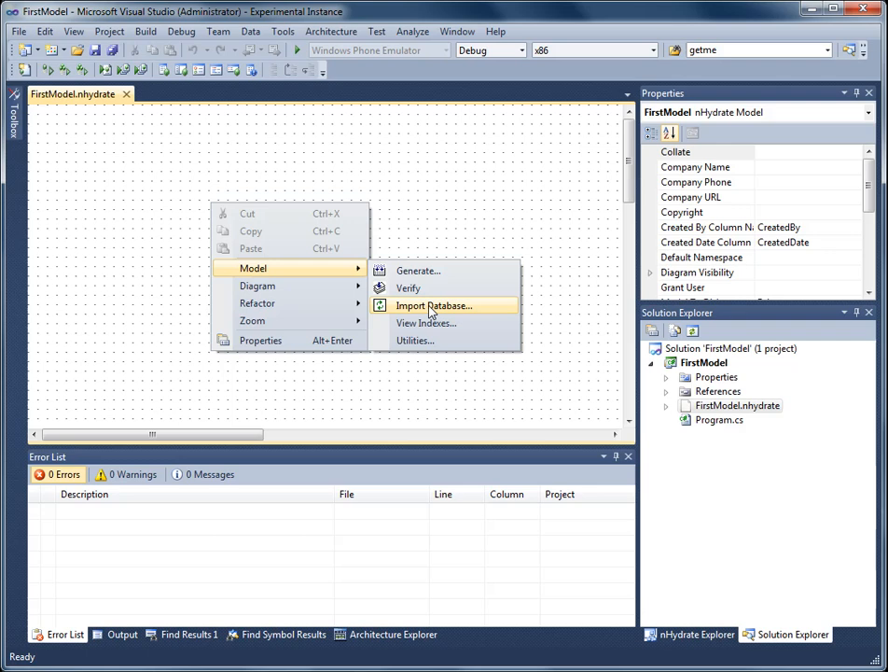
Connect the import wizard to the AcmeSalesTest database with Windows authentication and confirm the test succeeds
left_click(433, 306)
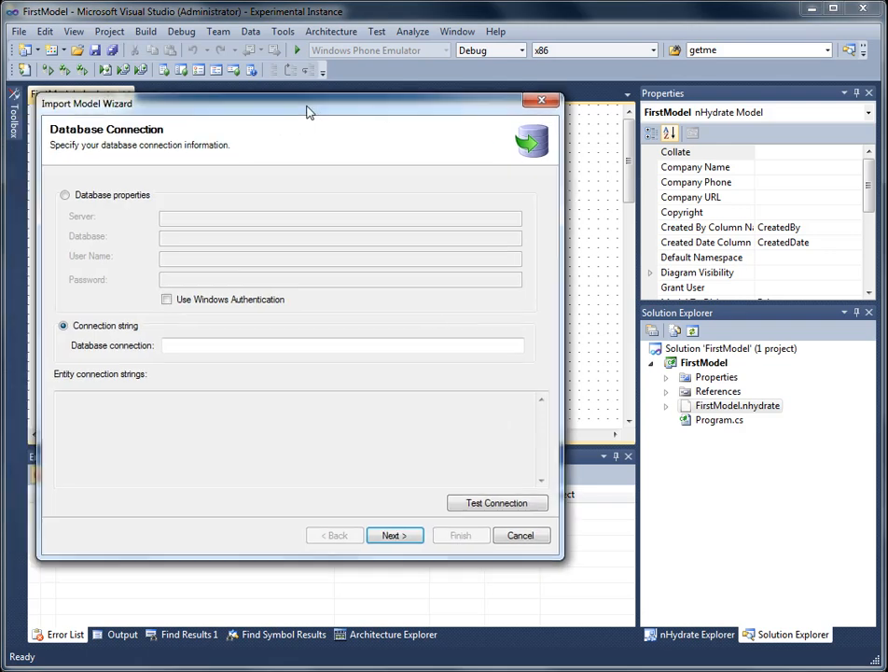
left_click(65, 196)
type(".")
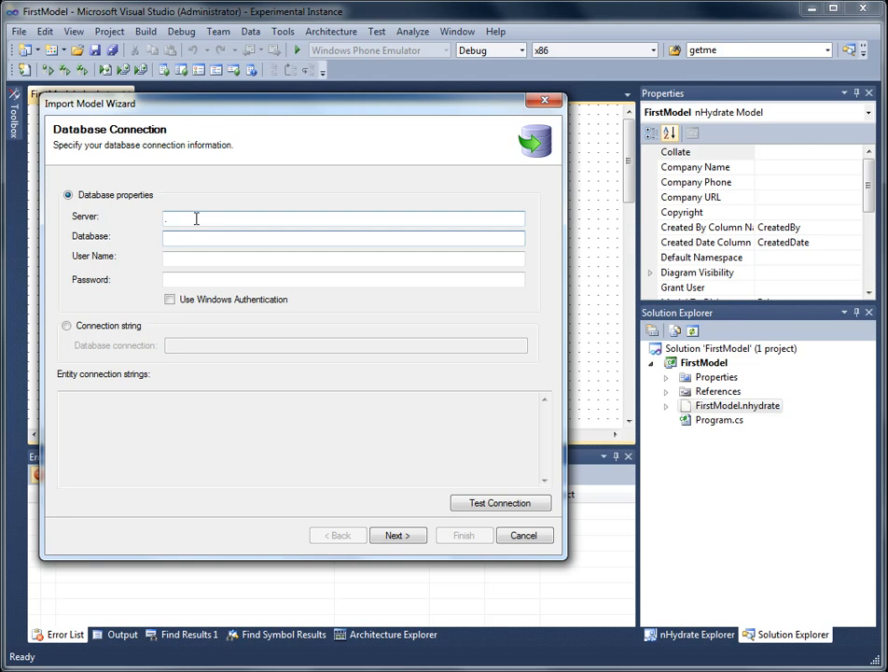
type("Acme")
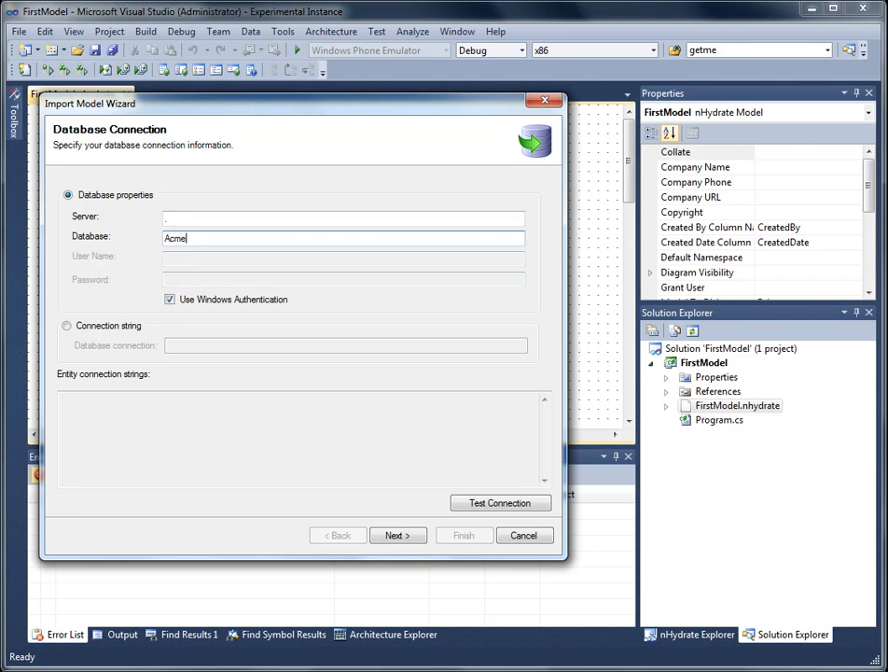
type("SalesTest")
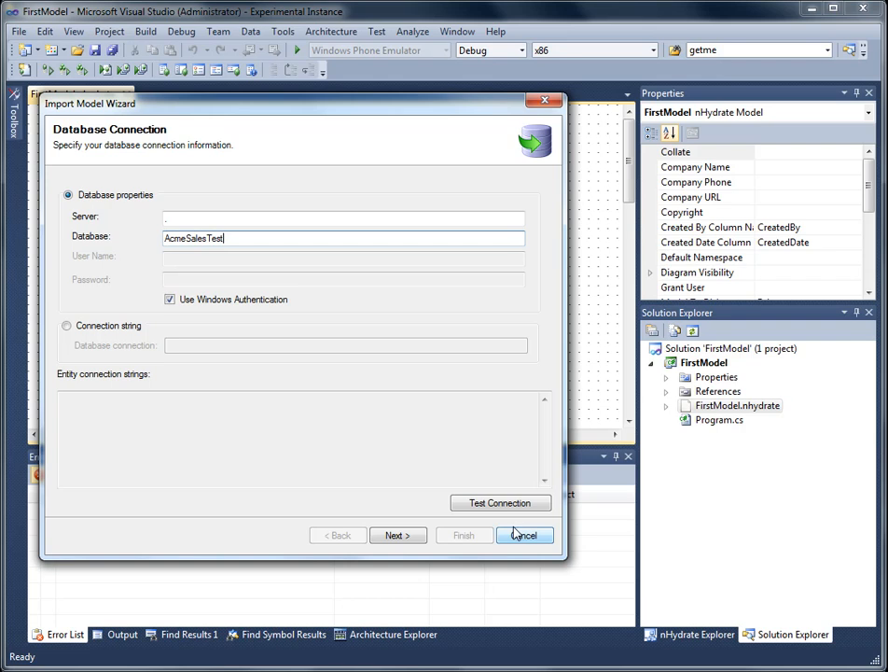
left_click(500, 502)
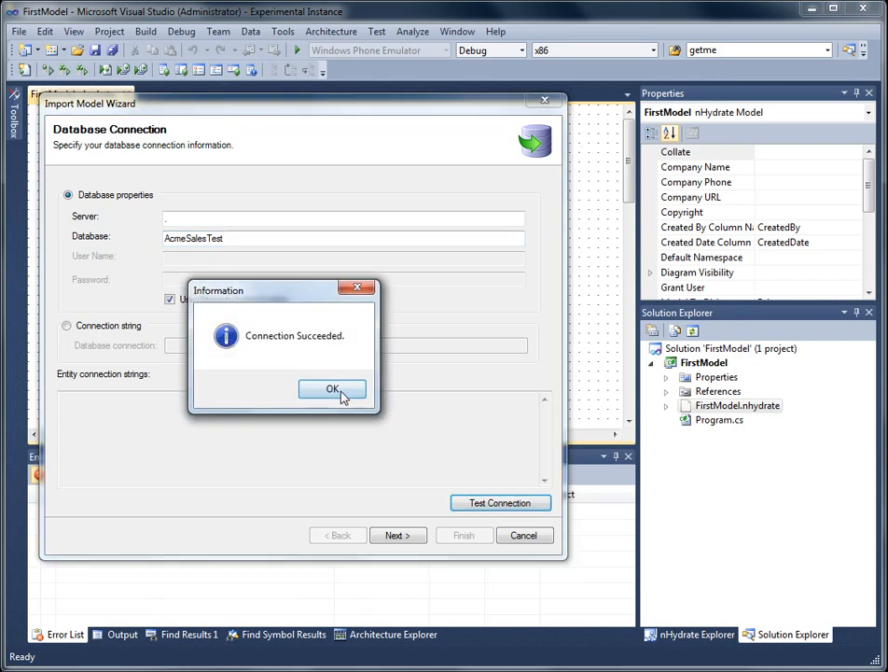
left_click(332, 388)
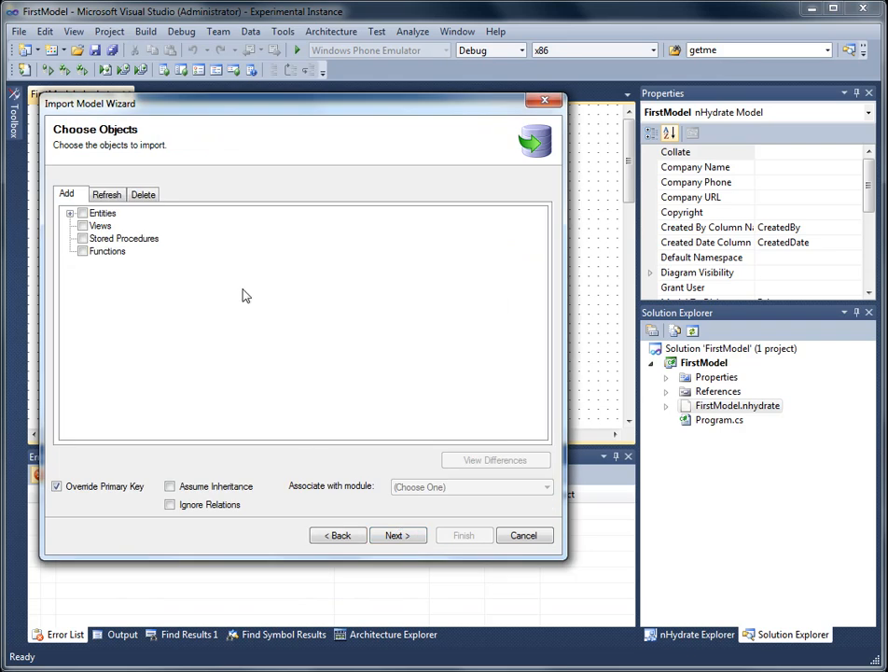
Select the Customer and Order entities in the wizard and finish importing them into the model
left_click_drag(280, 104, 382, 114)
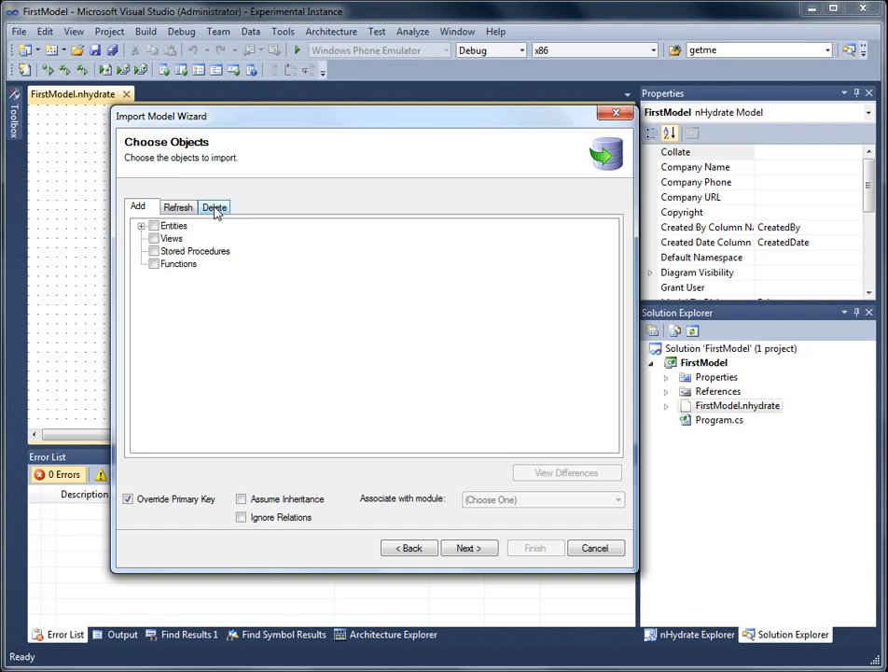
mouse_move(179, 205)
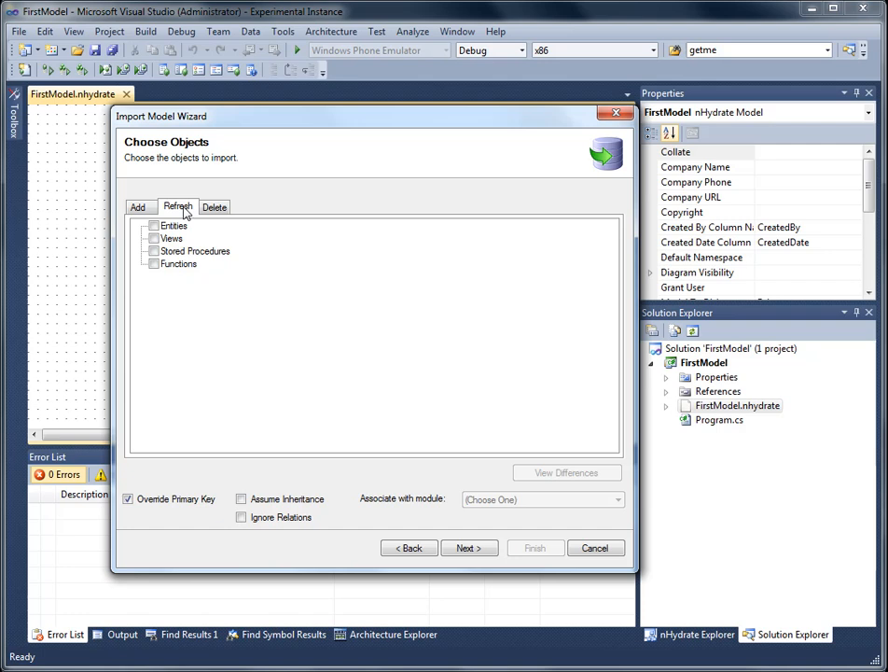
mouse_move(215, 205)
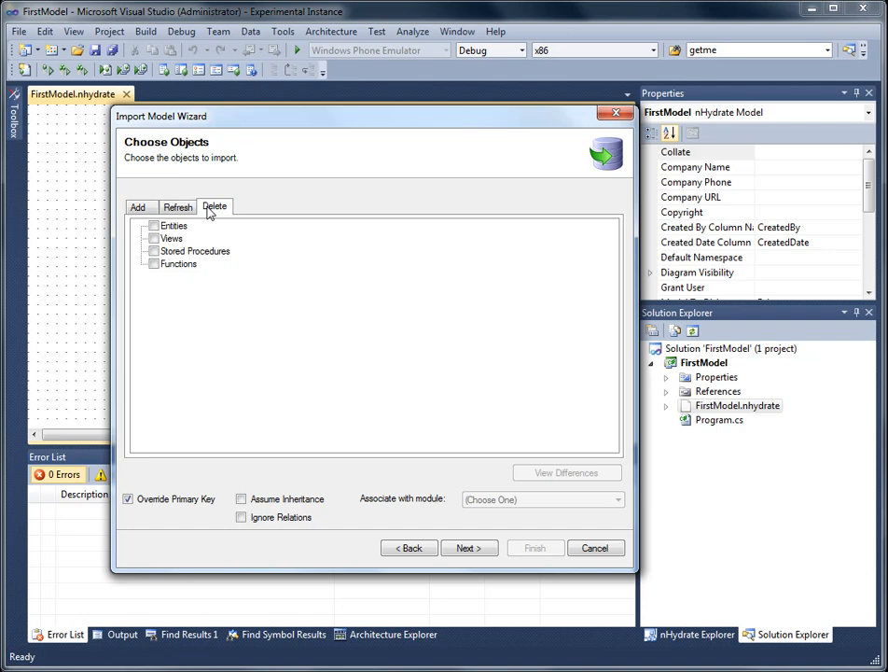
mouse_move(138, 205)
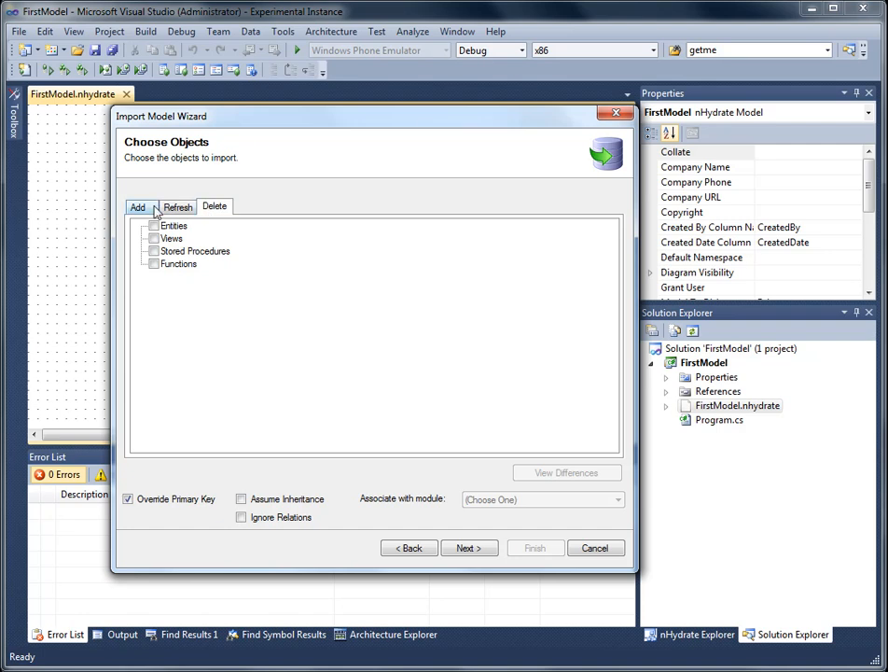
left_click(138, 205)
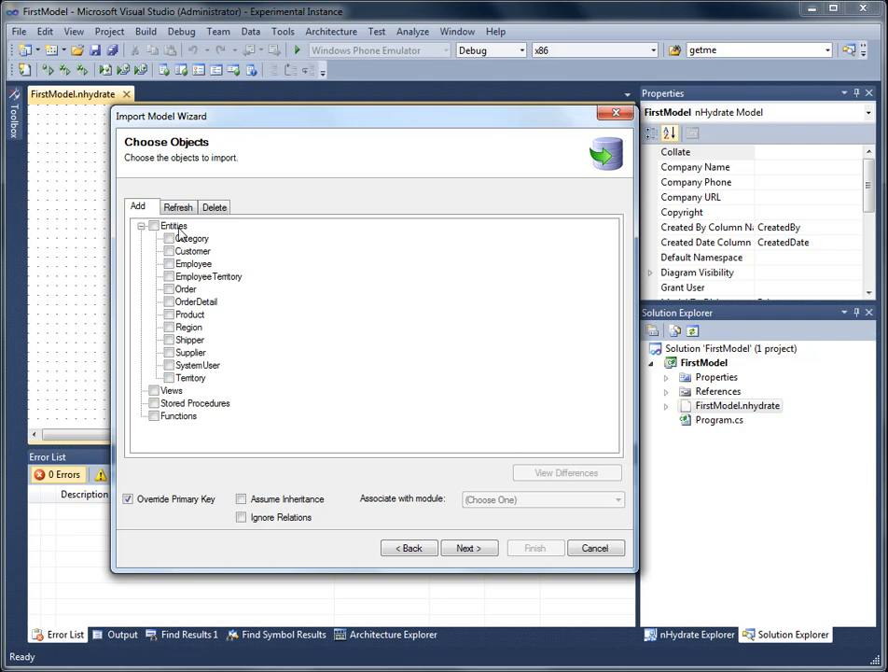
mouse_move(181, 245)
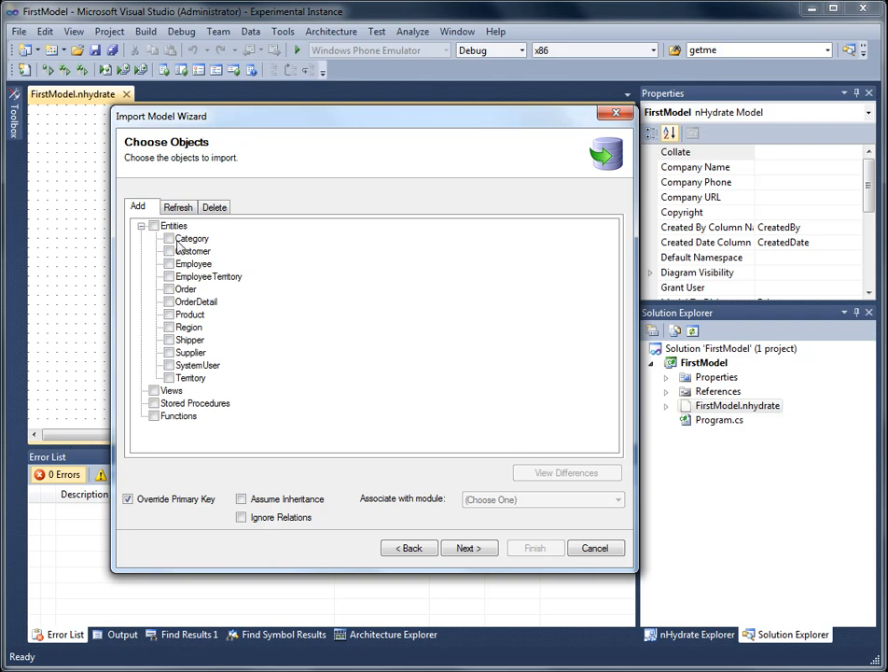
left_click(168, 250)
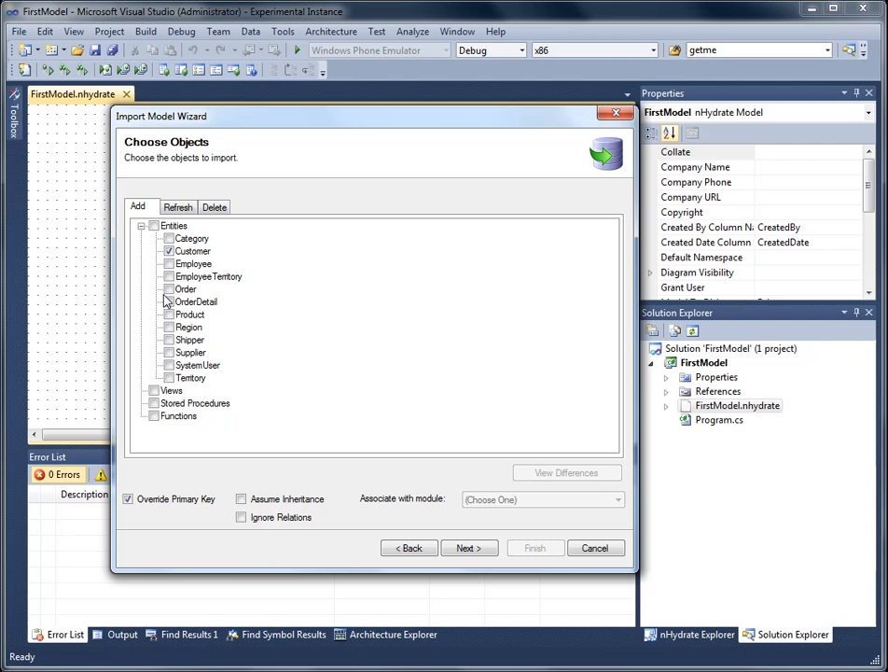
left_click(168, 289)
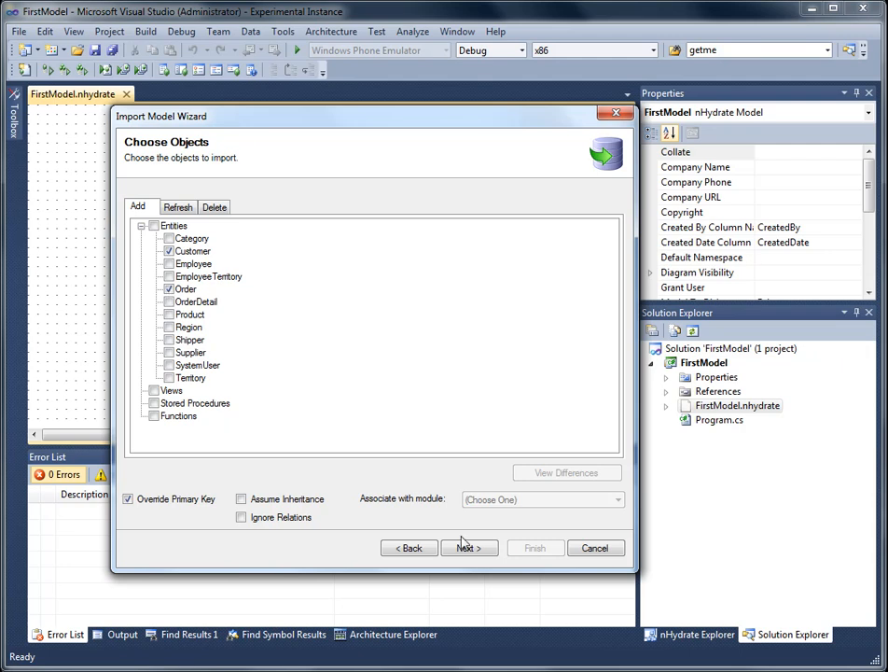
left_click(469, 548)
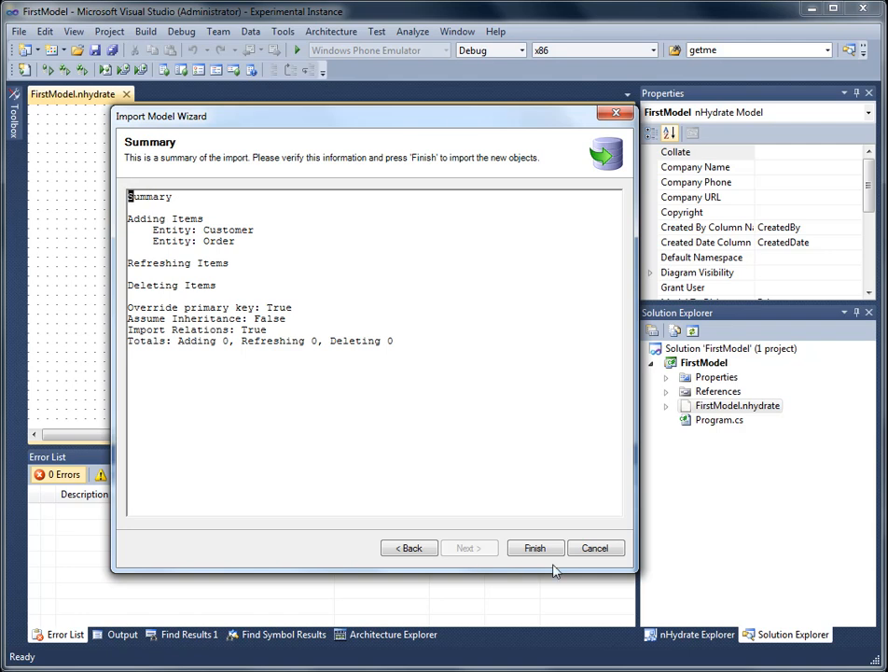
left_click(534, 549)
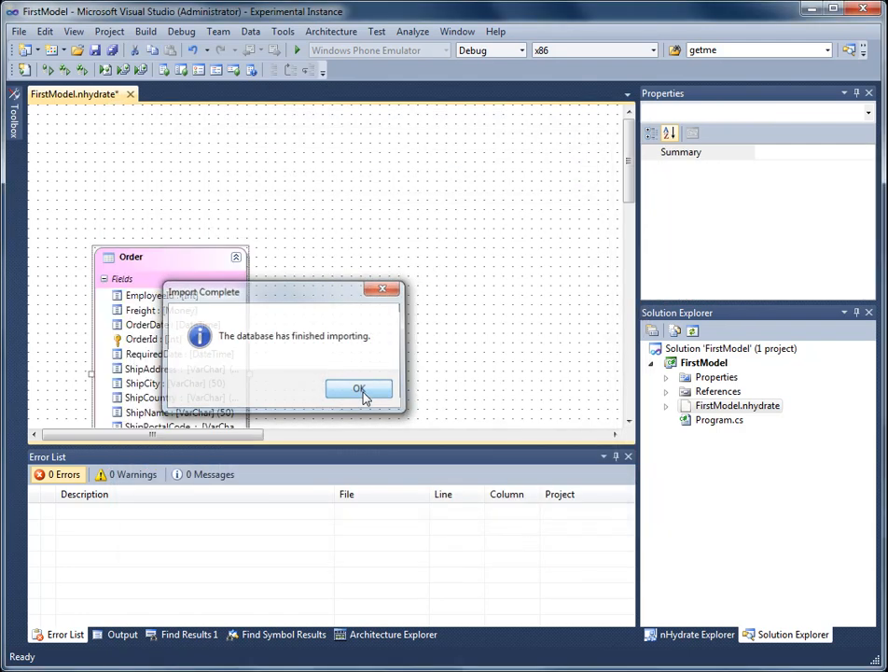
Acknowledge the import and run Model > Generate, which reports an invalid company name error
left_click(358, 389)
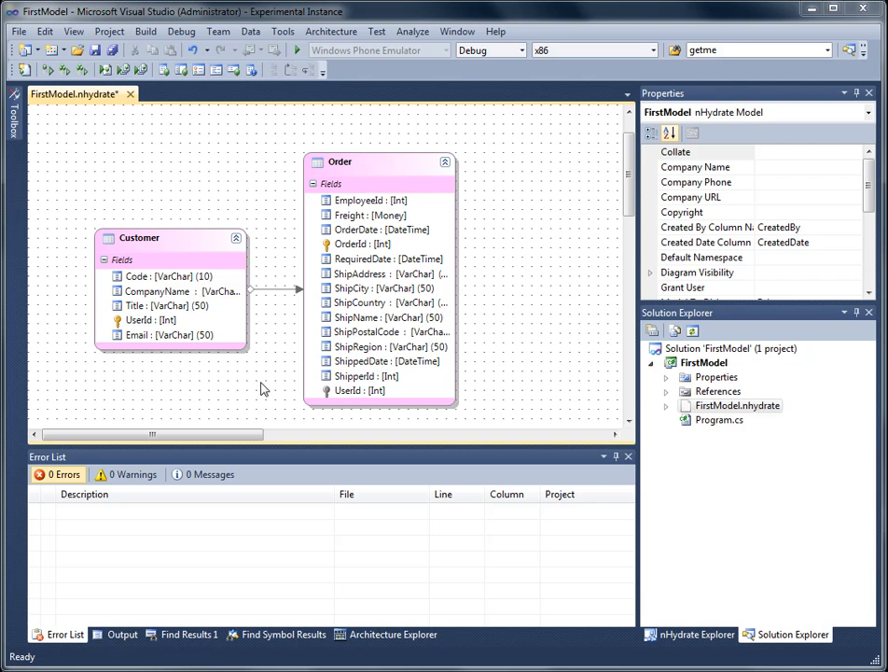
right_click(265, 390)
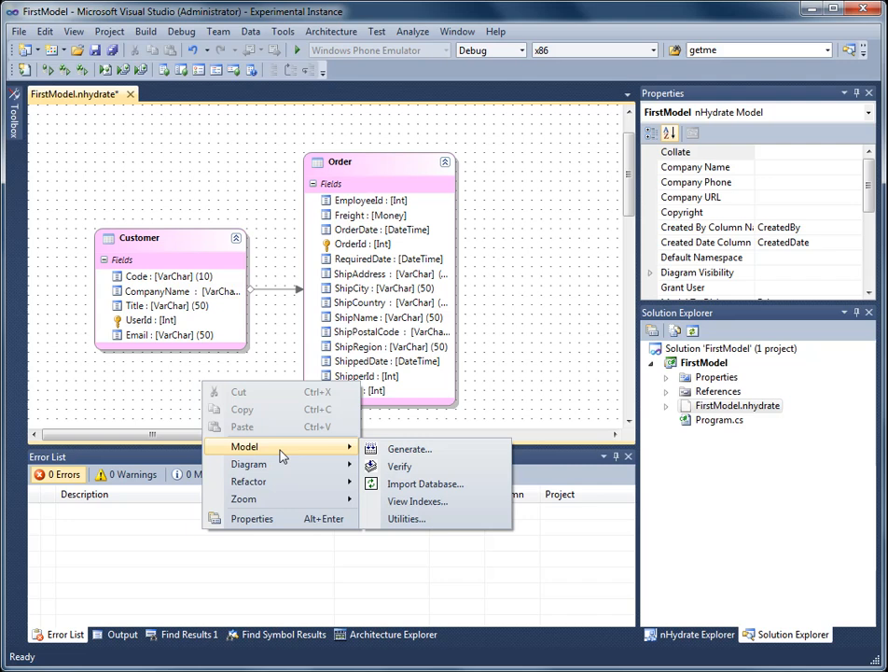
mouse_move(408, 447)
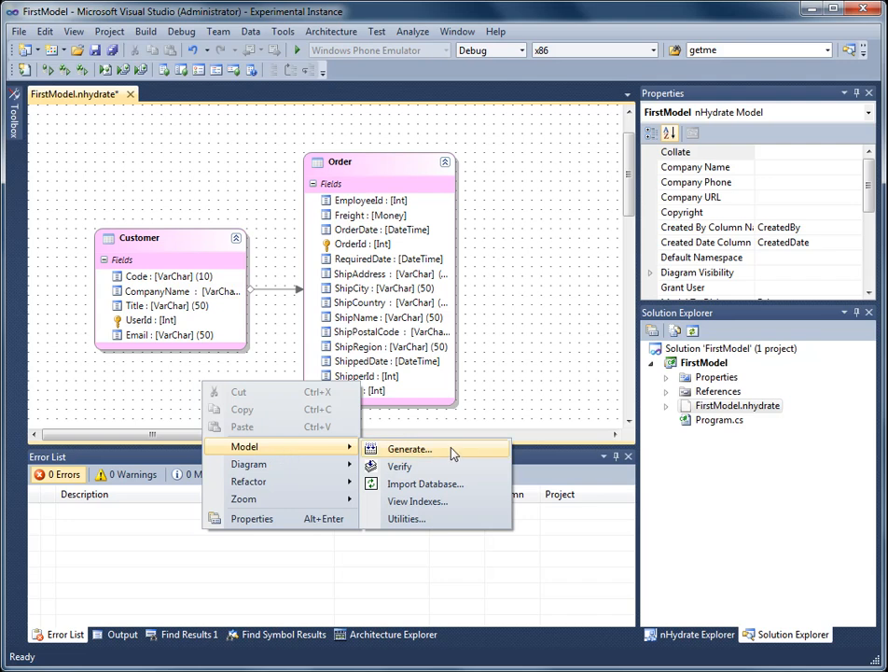
left_click(399, 467)
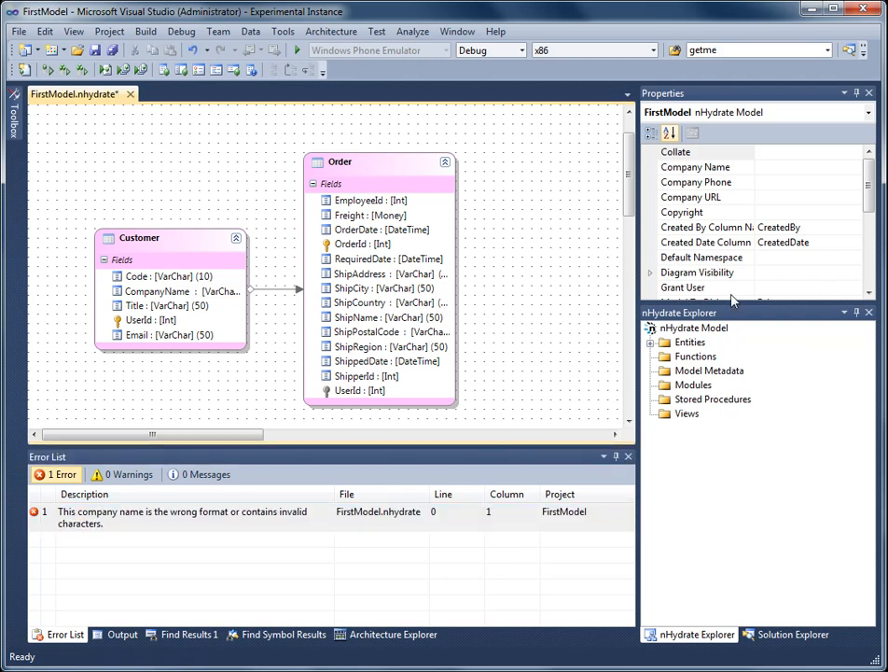
Set the model's Company Name to Acme and Project Name to FirstModel in Properties
scroll("down", 3)
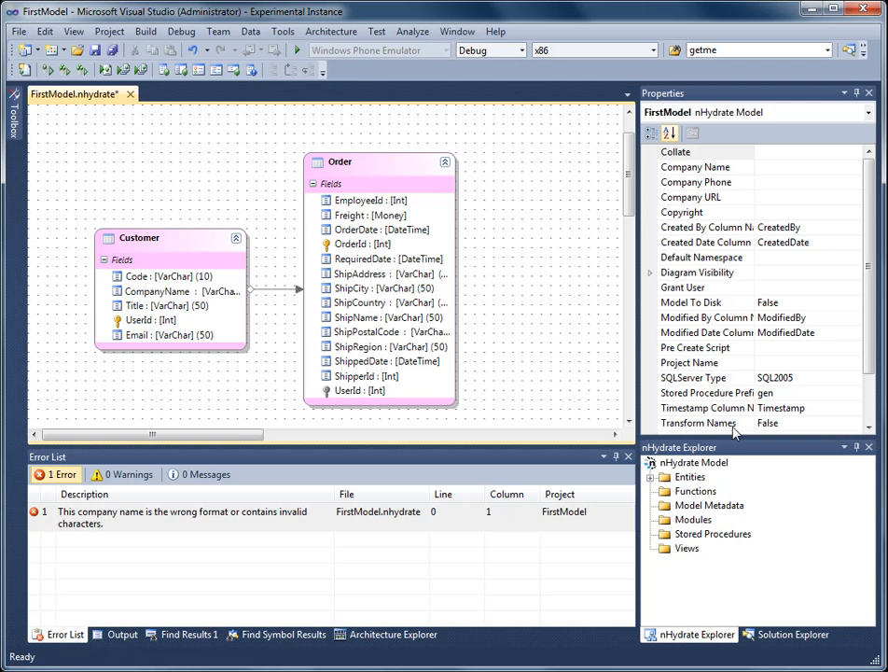
left_click(705, 392)
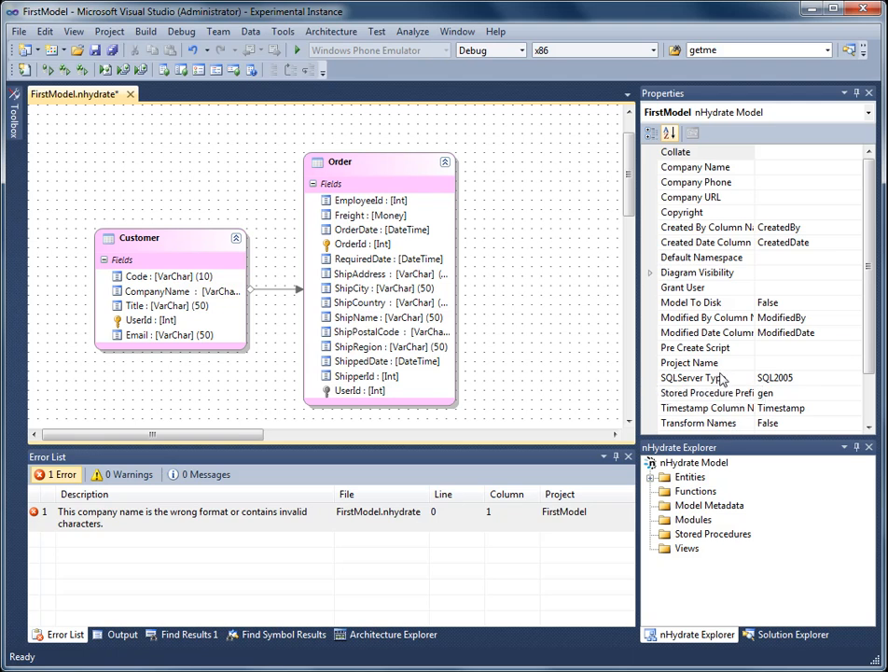
left_click(706, 228)
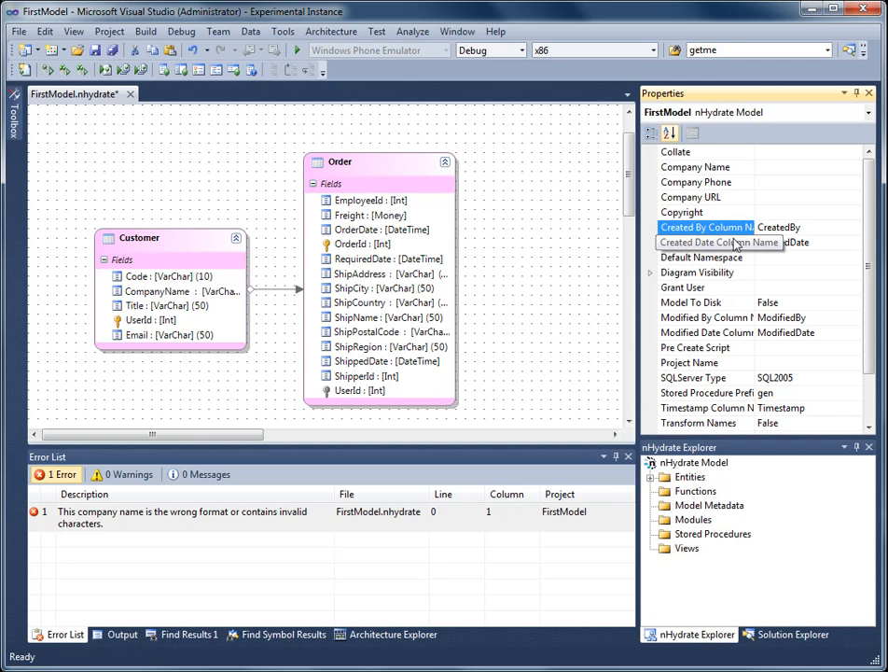
left_click(649, 133)
type("Ac")
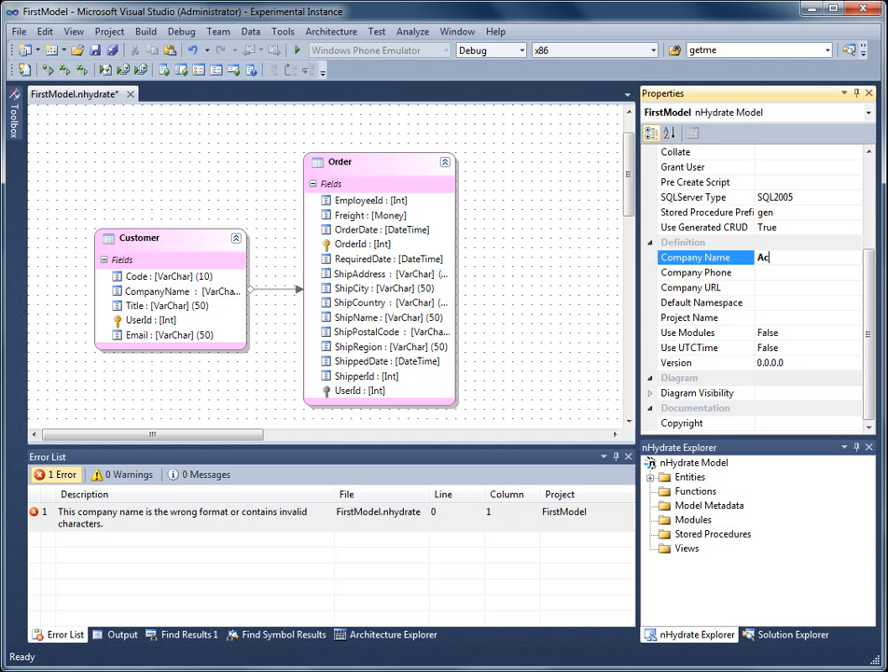
left_click(706, 317)
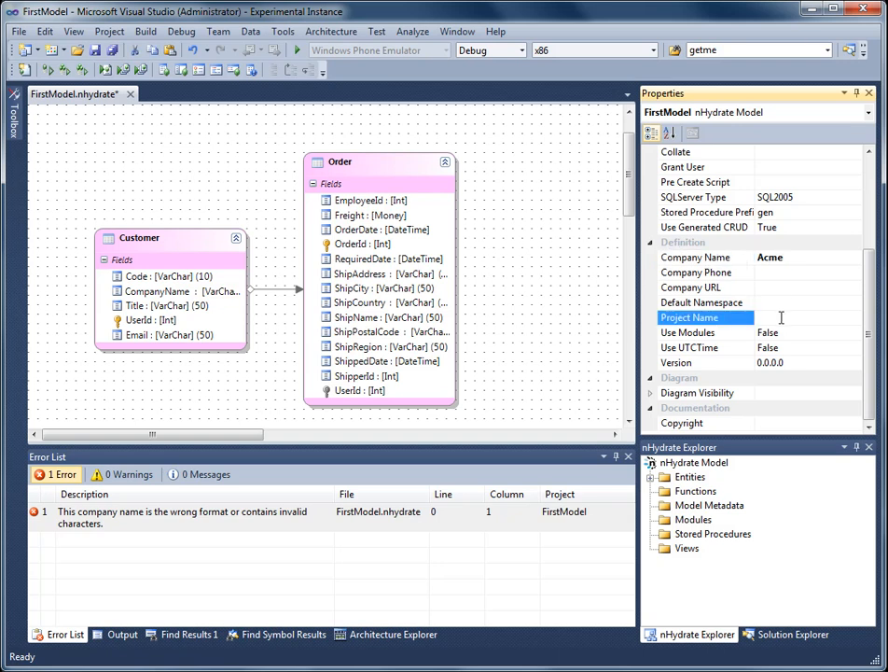
type("Fir")
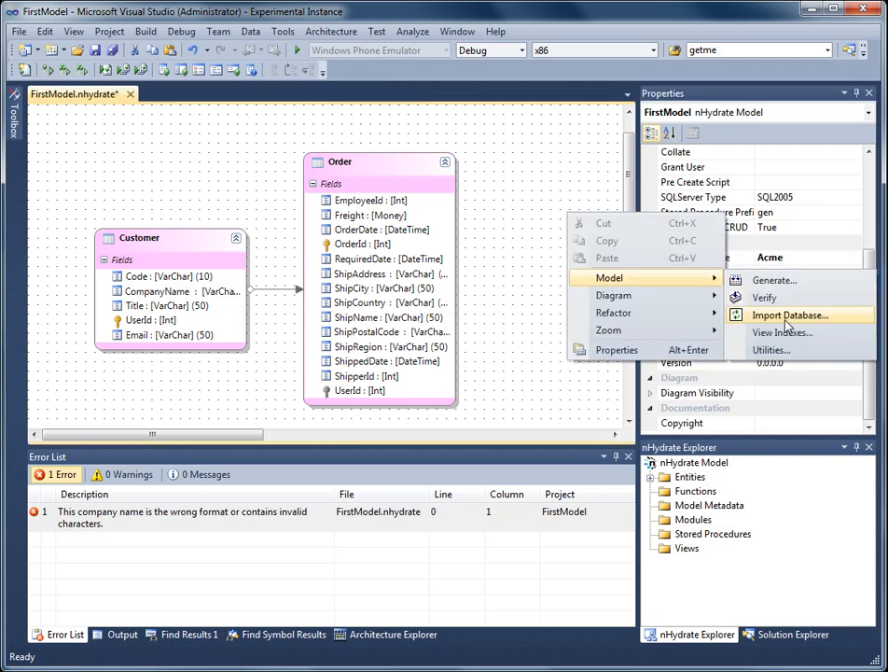
Verify the model and confirm the Error List shows zero errors
left_click(764, 297)
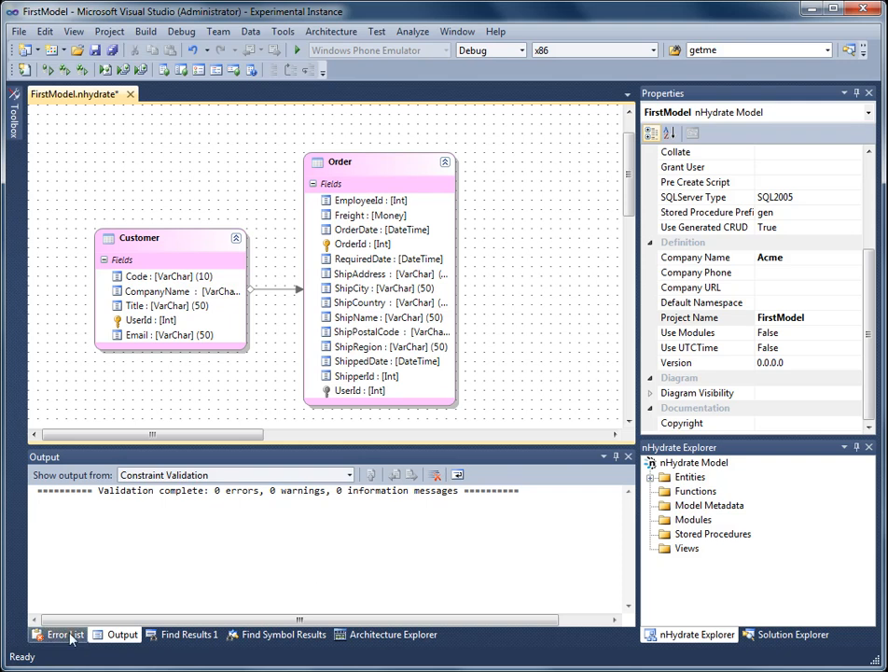
left_click(62, 635)
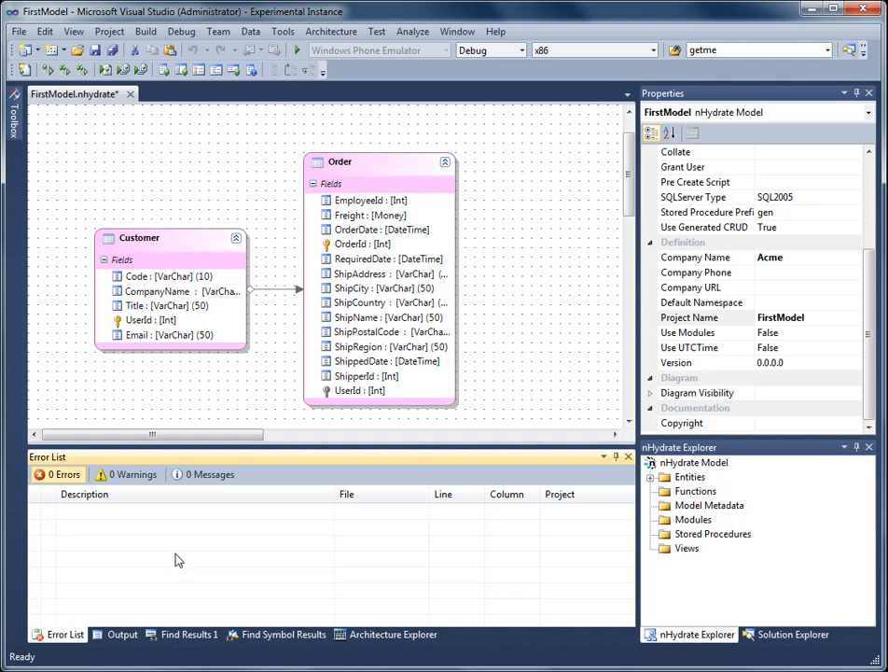
mouse_move(186, 556)
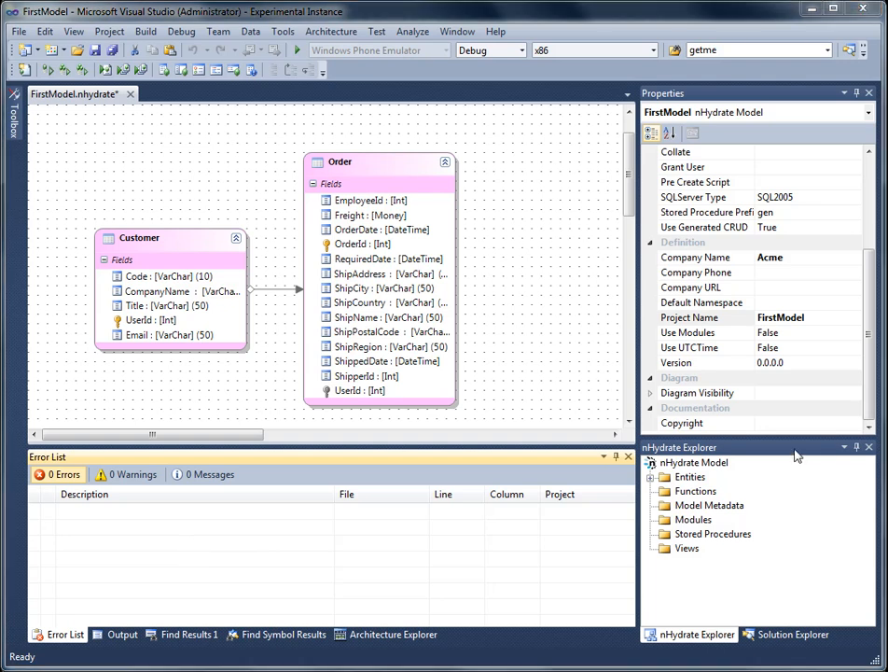
left_click(792, 634)
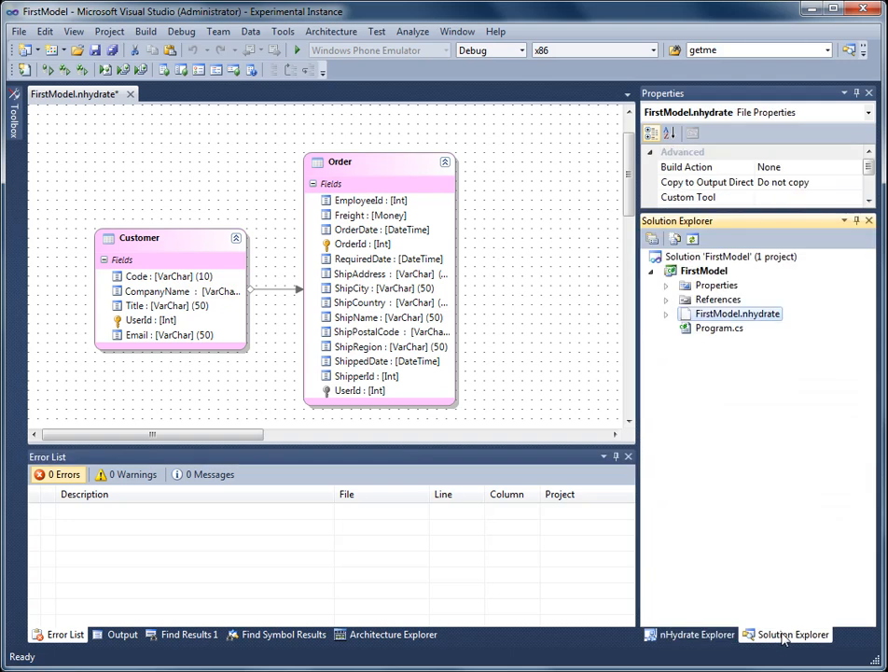
Generate code keeping the EF Data Access Layer and Interfaces generators, dropping the mocks generator
right_click(187, 187)
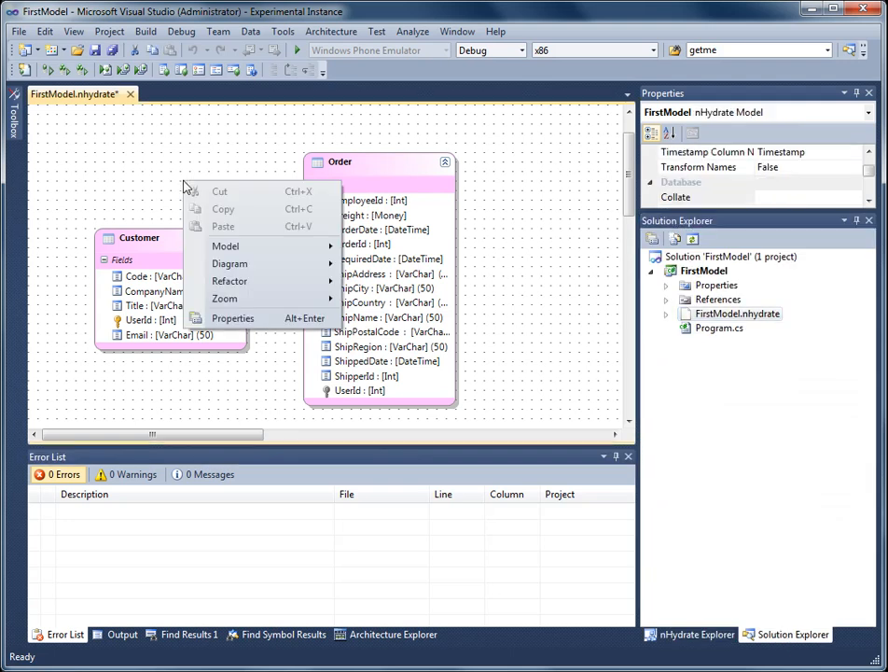
left_click(224, 246)
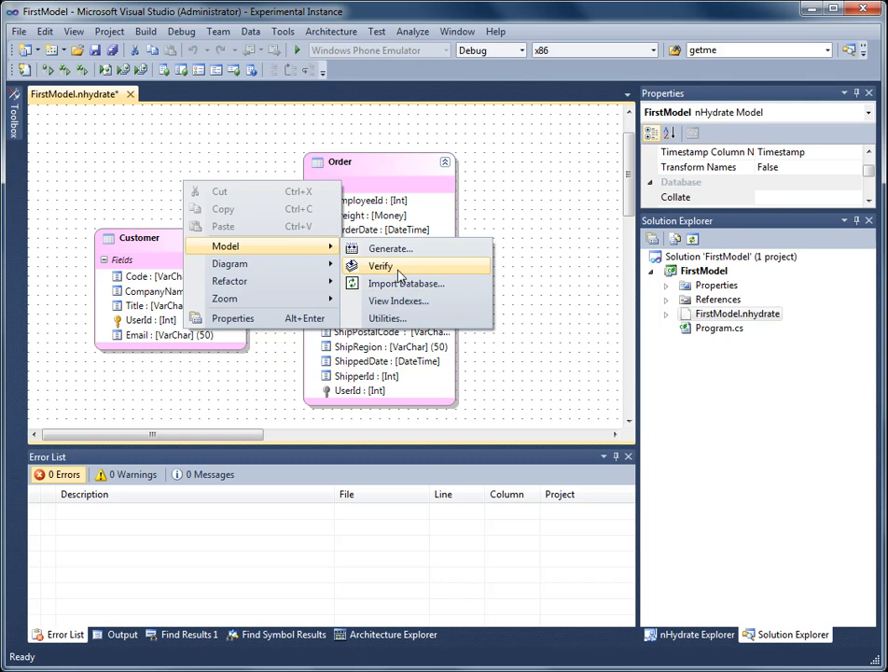
left_click(388, 249)
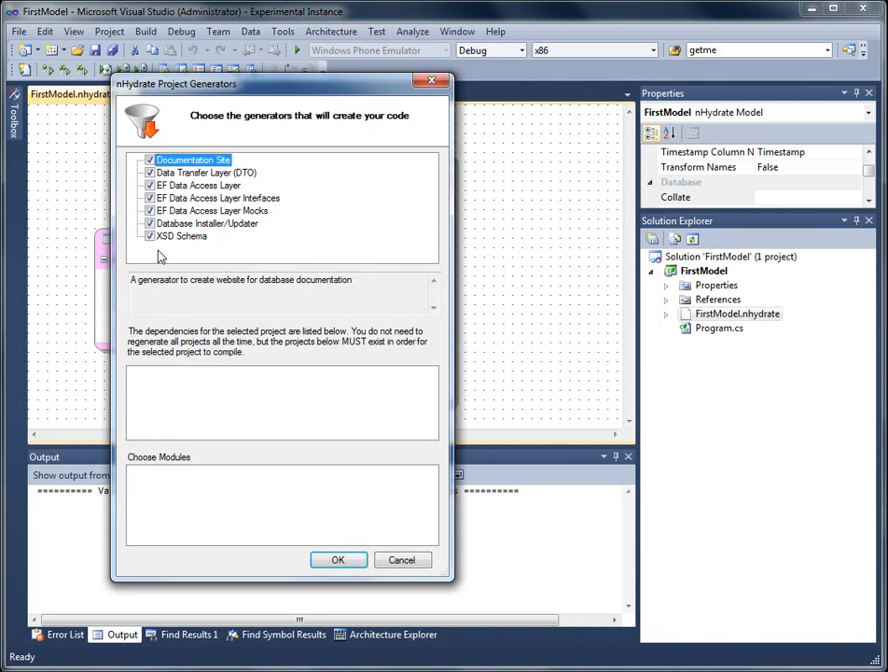
left_click(149, 172)
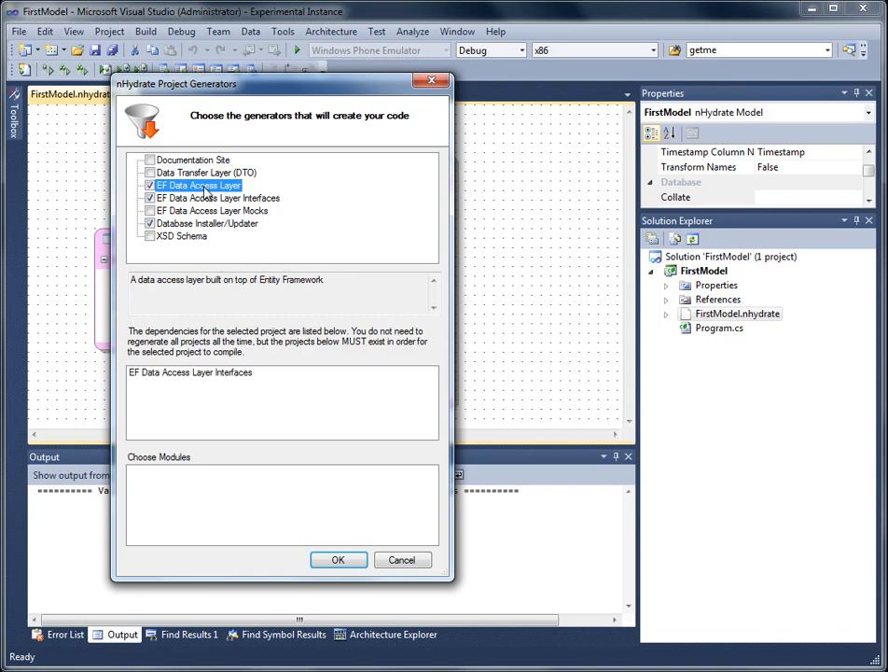
left_click(222, 197)
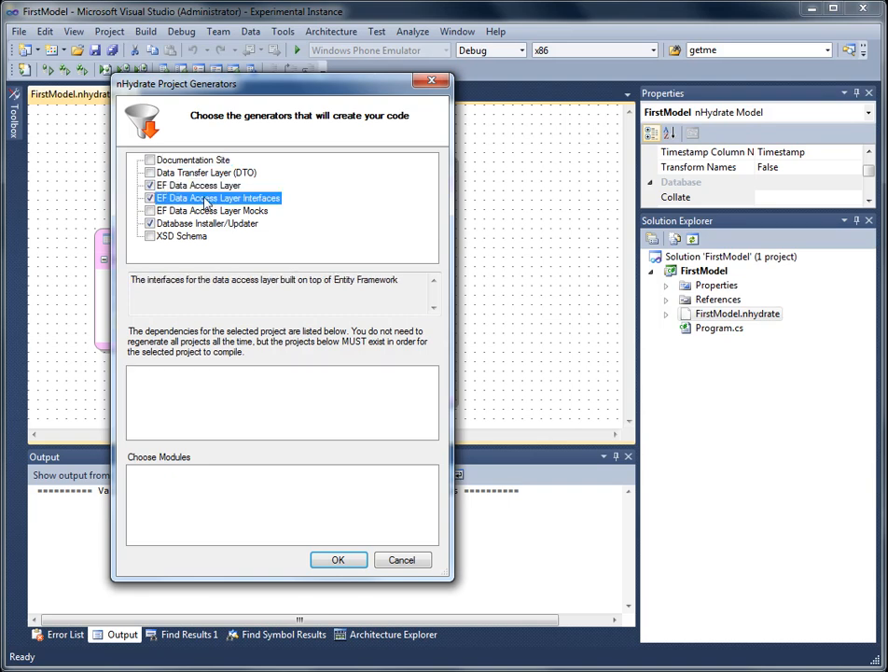
mouse_move(213, 230)
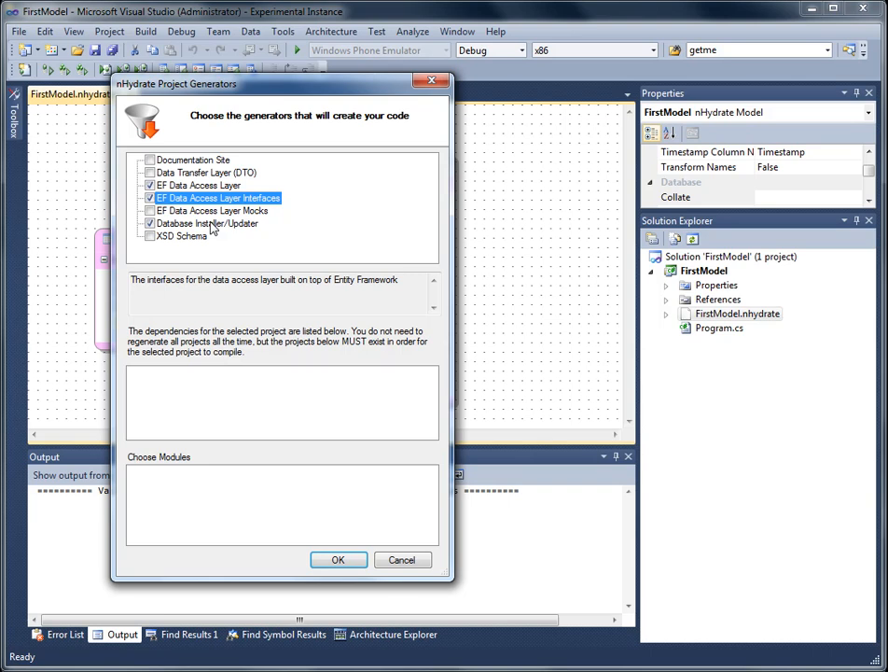
left_click(207, 224)
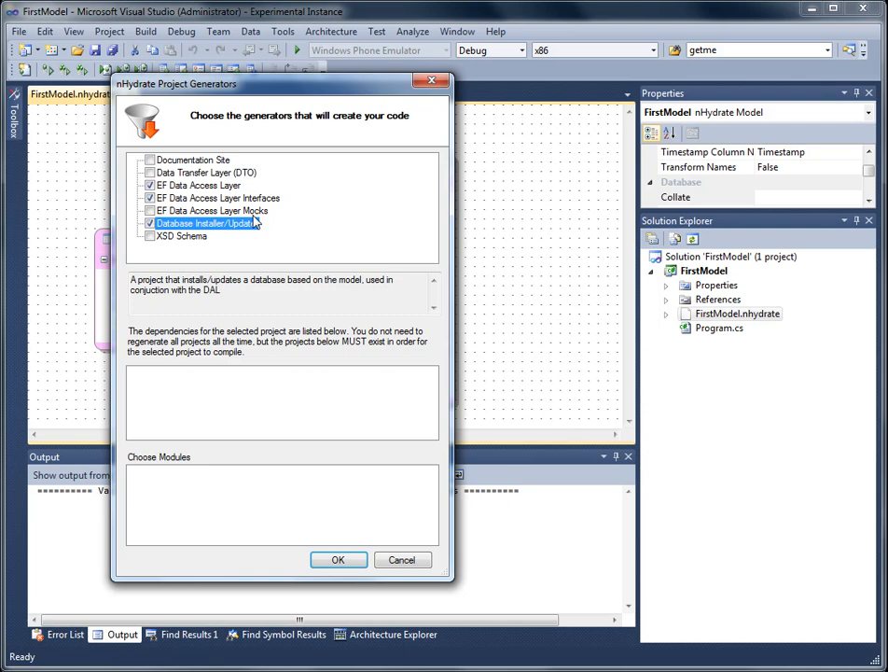
mouse_move(338, 560)
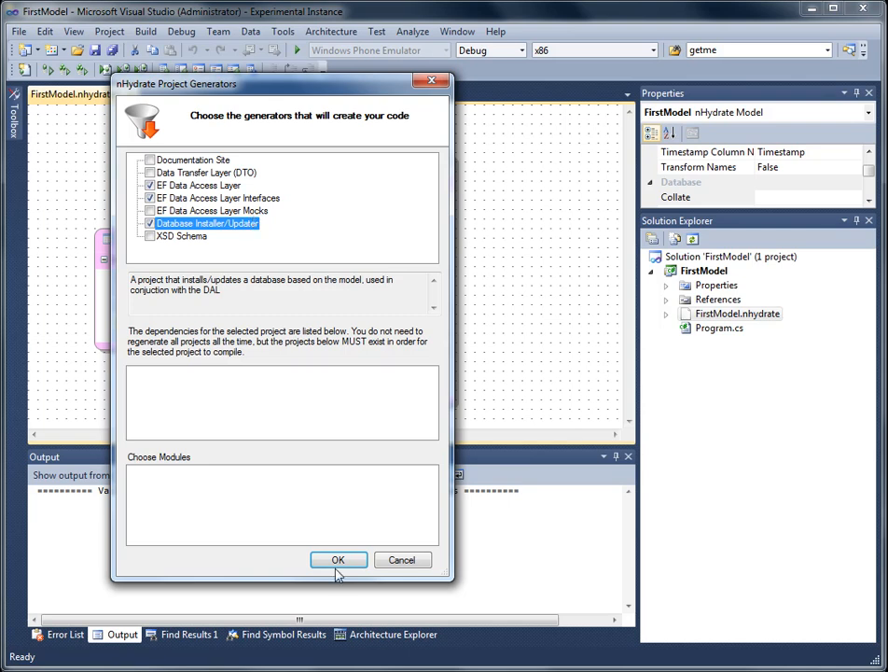
left_click(338, 560)
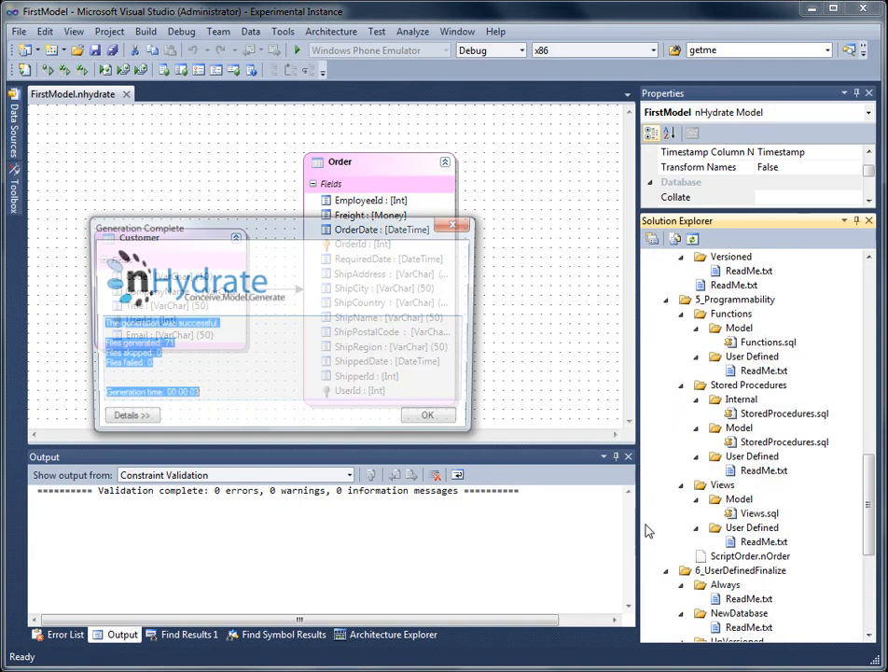
Close the Generation Complete report and collapse the generated Install and EFDAL.Interfaces projects
left_click(428, 414)
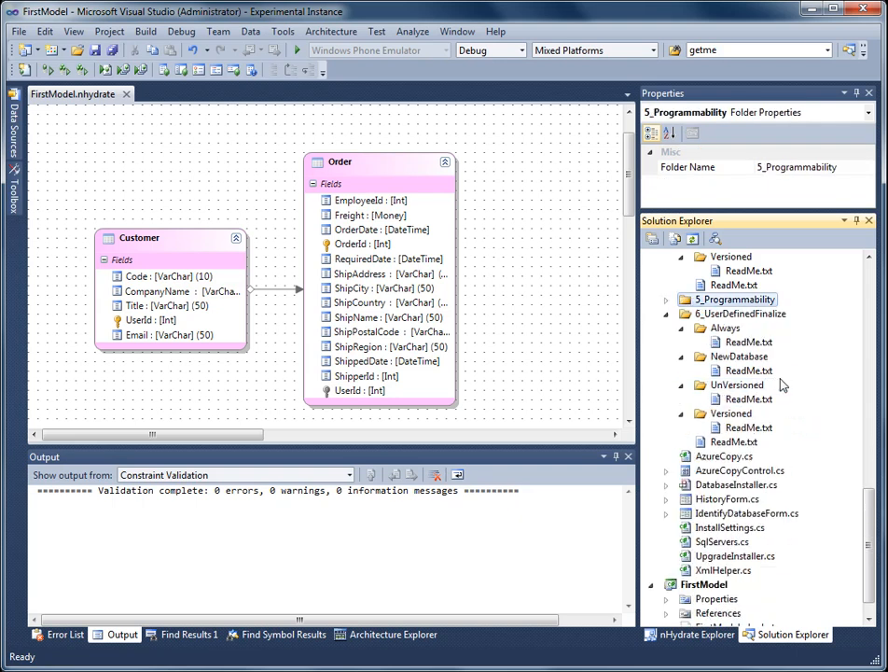
left_click(728, 342)
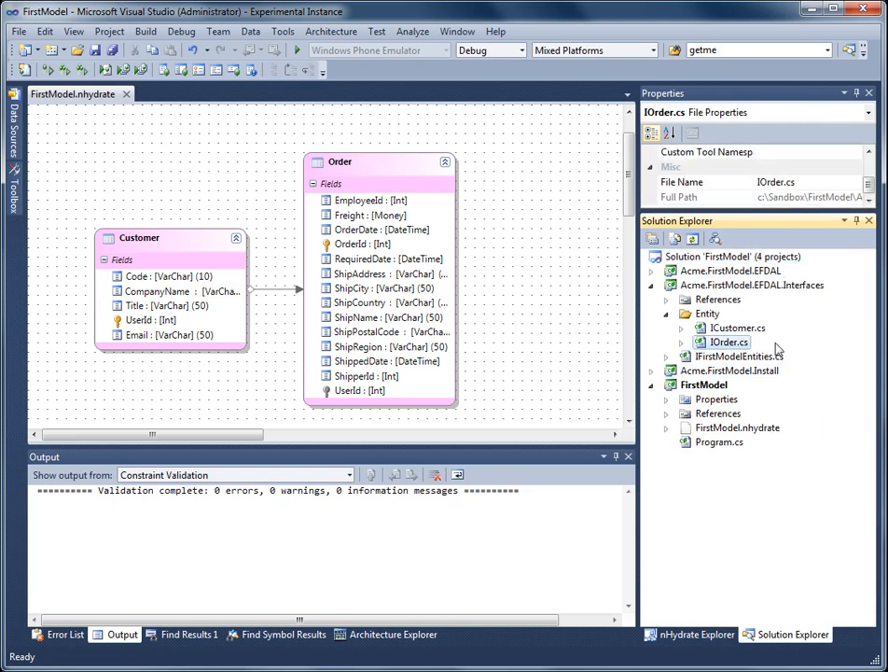
left_click(752, 284)
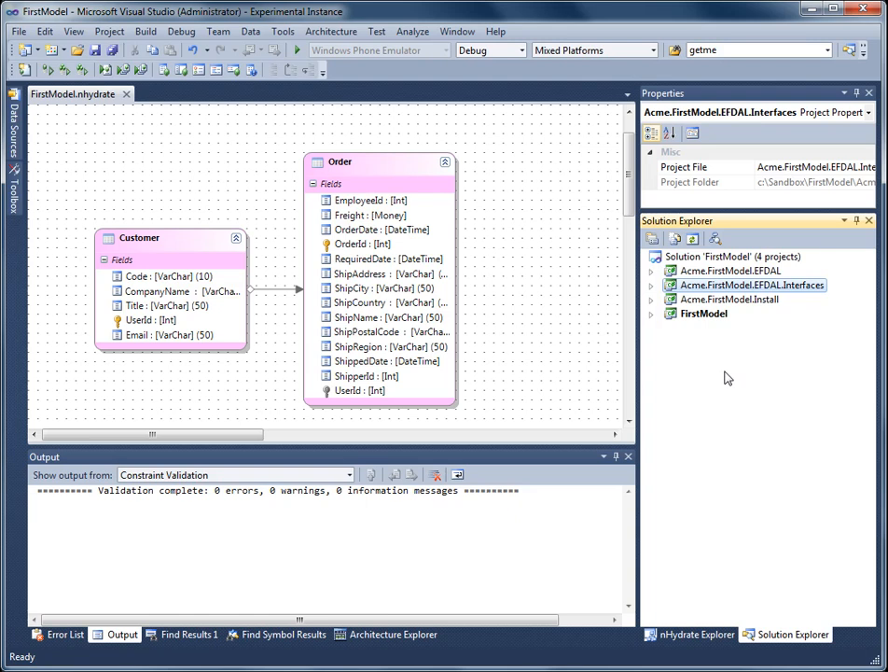
Make Acme.FirstModel.EFDAL depend on Acme.FirstModel.EFDAL.Interfaces via Project Dependencies
right_click(730, 269)
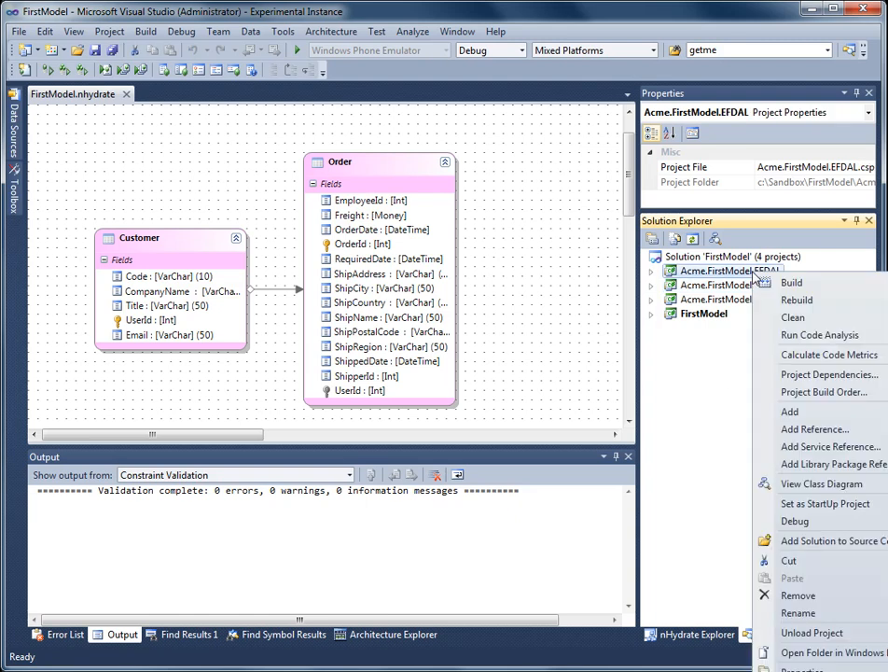
mouse_move(829, 373)
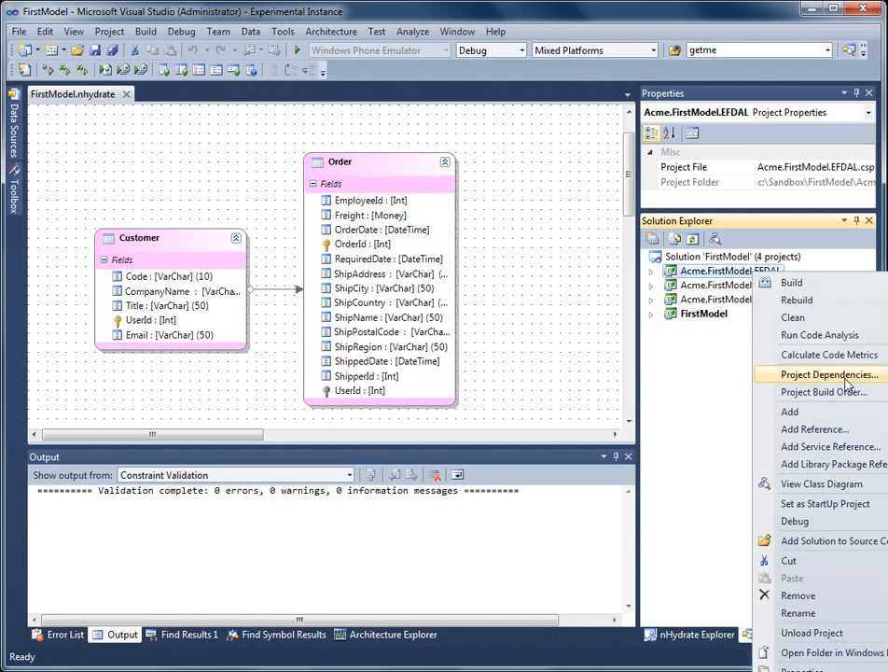
left_click(828, 373)
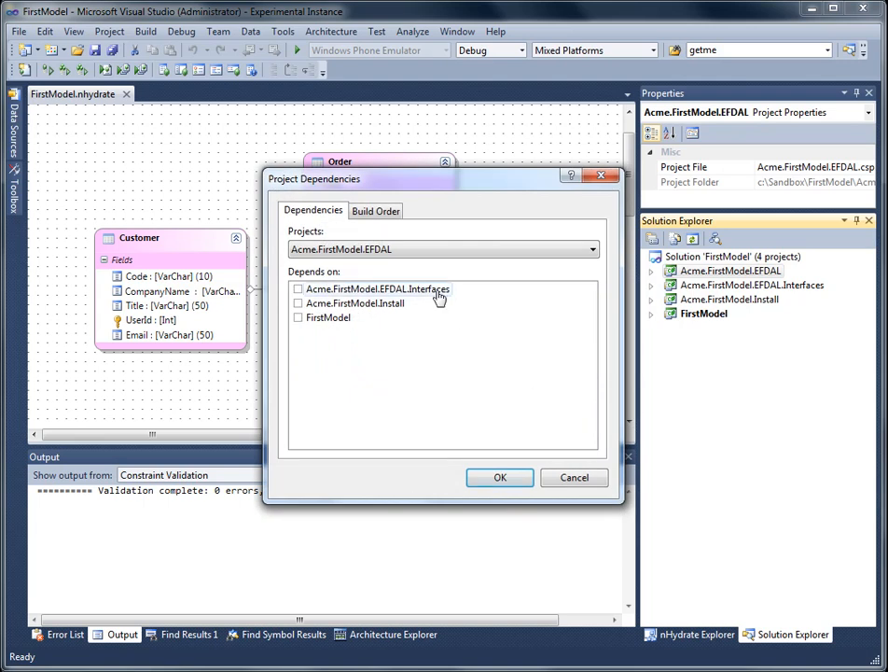
left_click(377, 287)
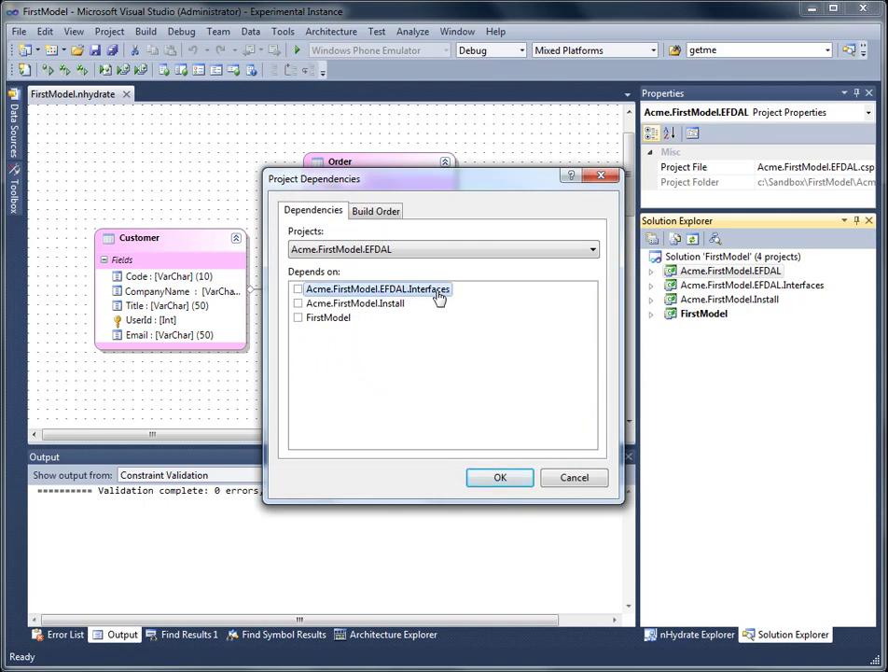
left_click(299, 287)
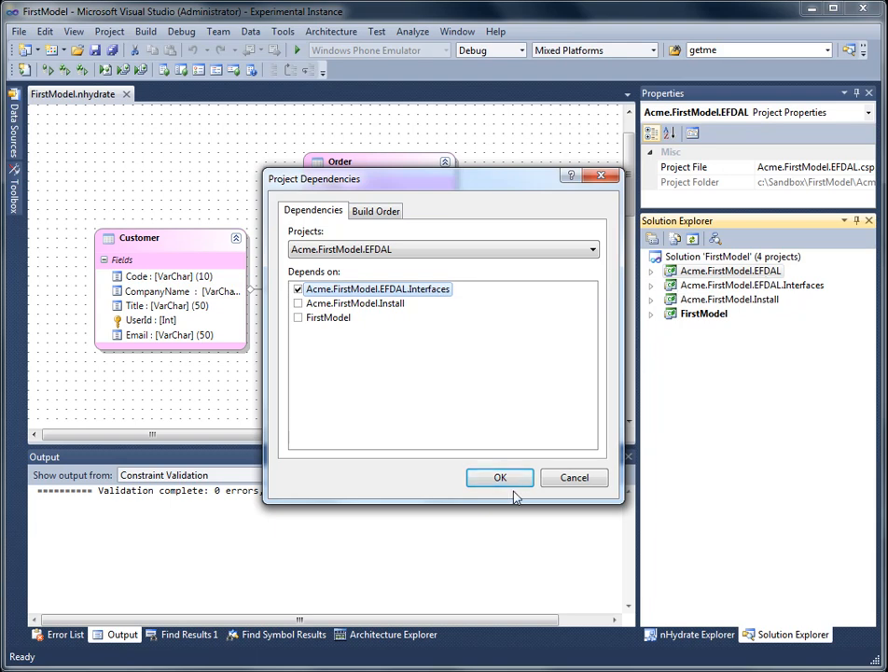
left_click(501, 477)
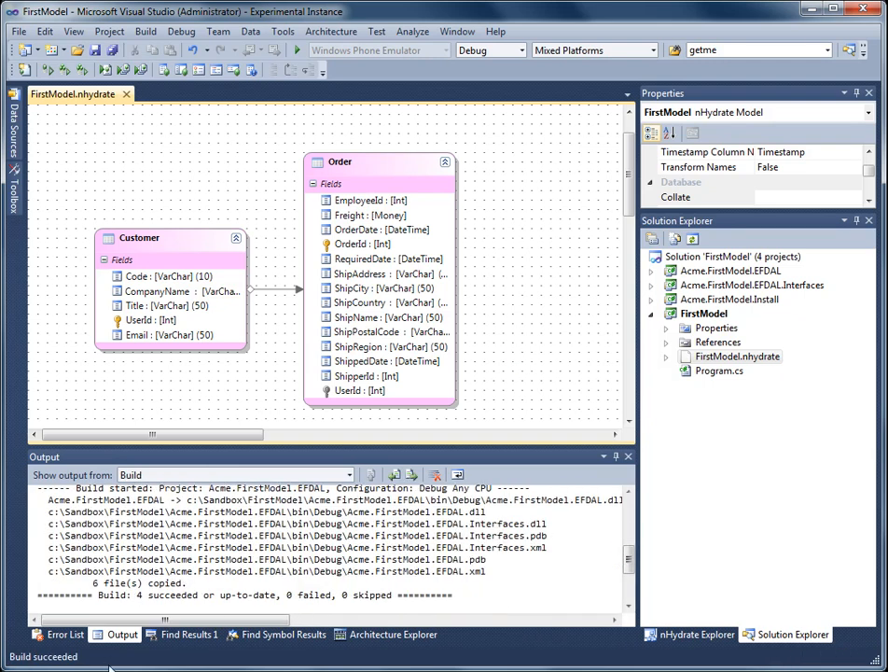
mouse_move(190, 634)
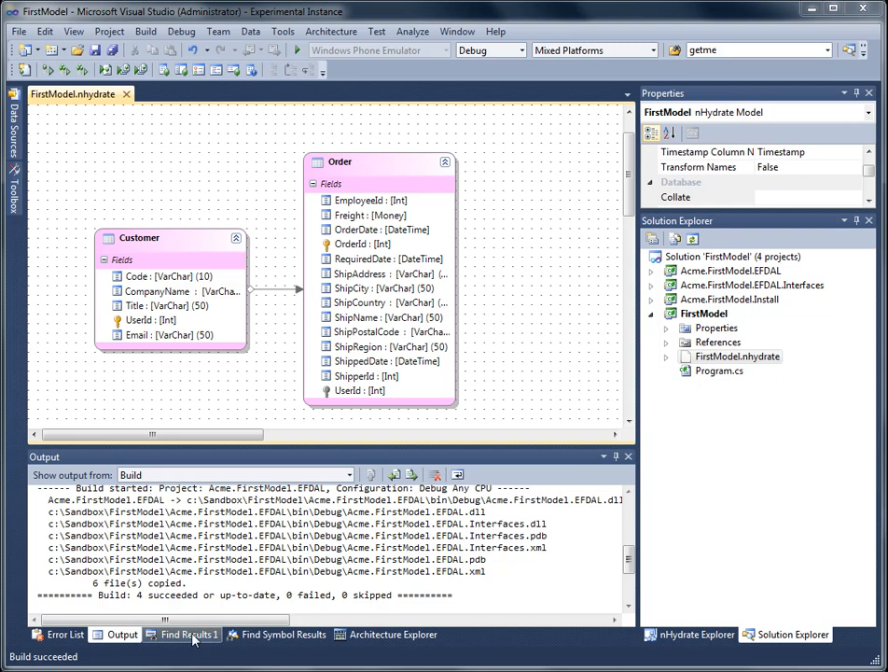
mouse_move(190, 634)
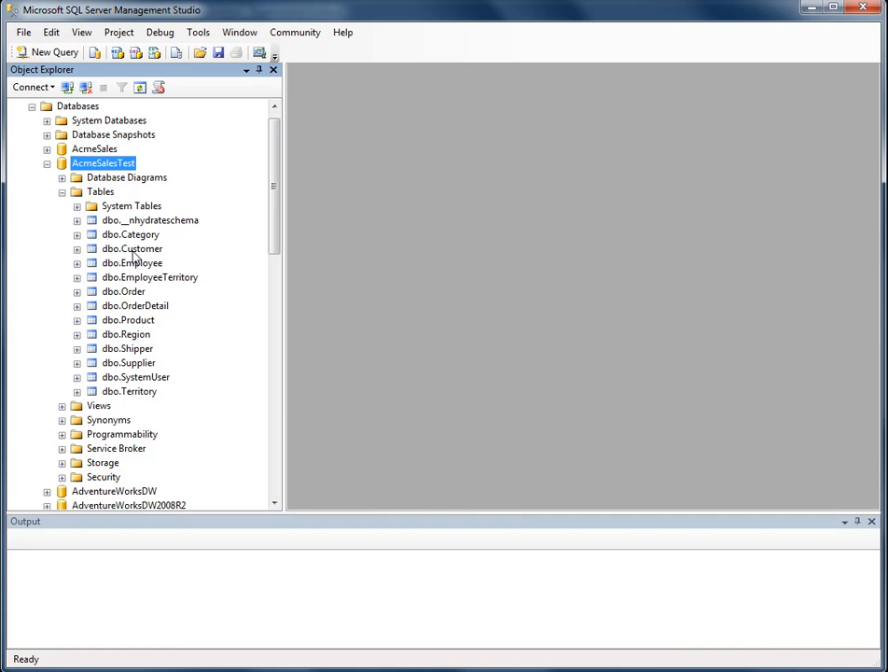
In SSMS, add nullable int column Field1 to dbo.Customer in AcmeSalesTest and save it
right_click(130, 248)
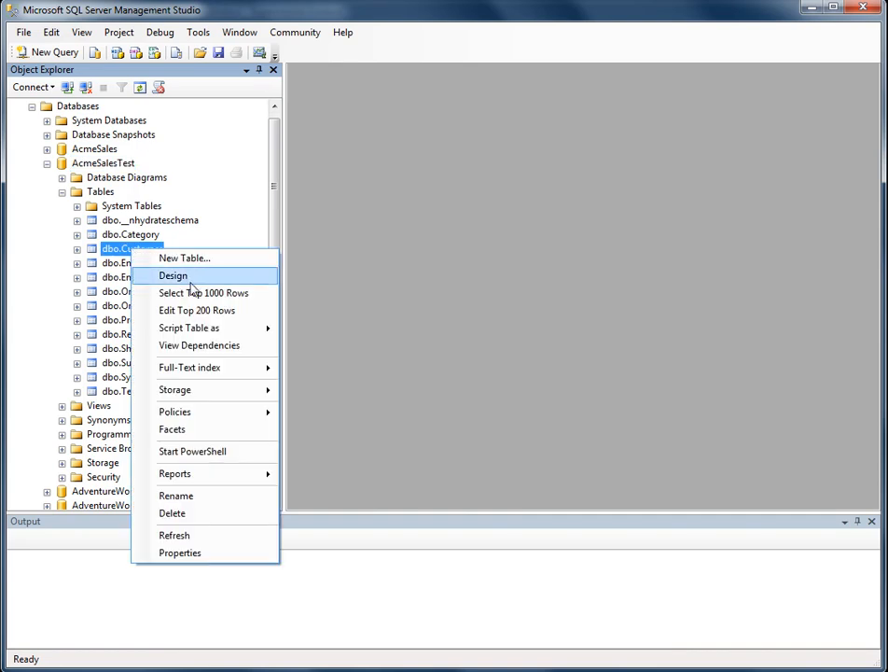
left_click(173, 277)
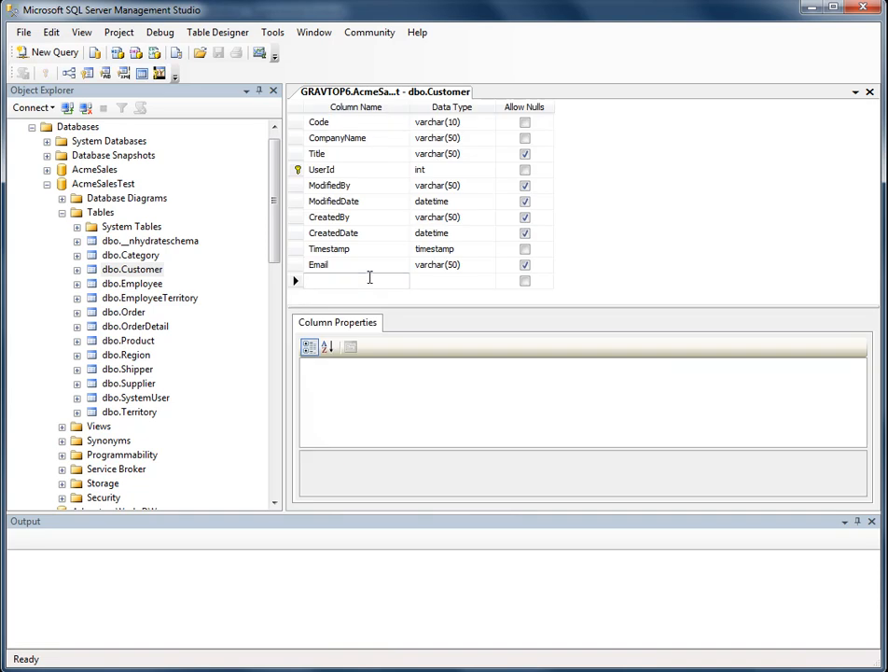
type("Field1")
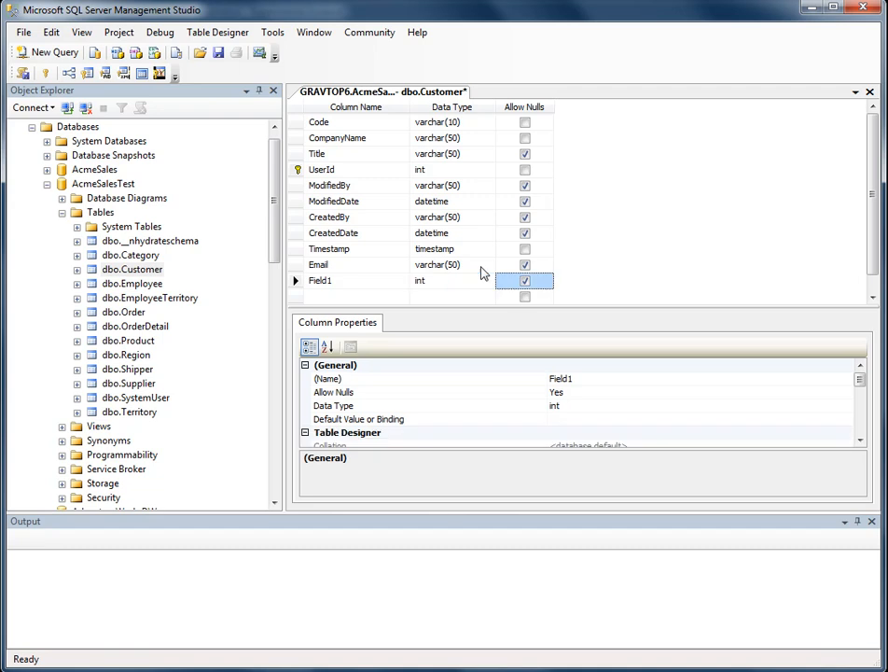
key("ctrl+s")
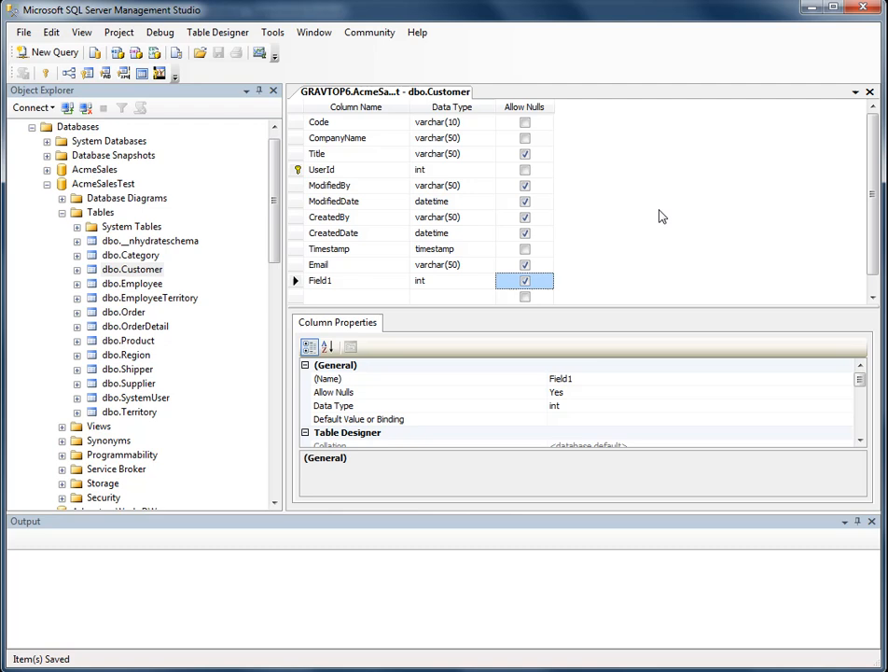
key("alt+tab")
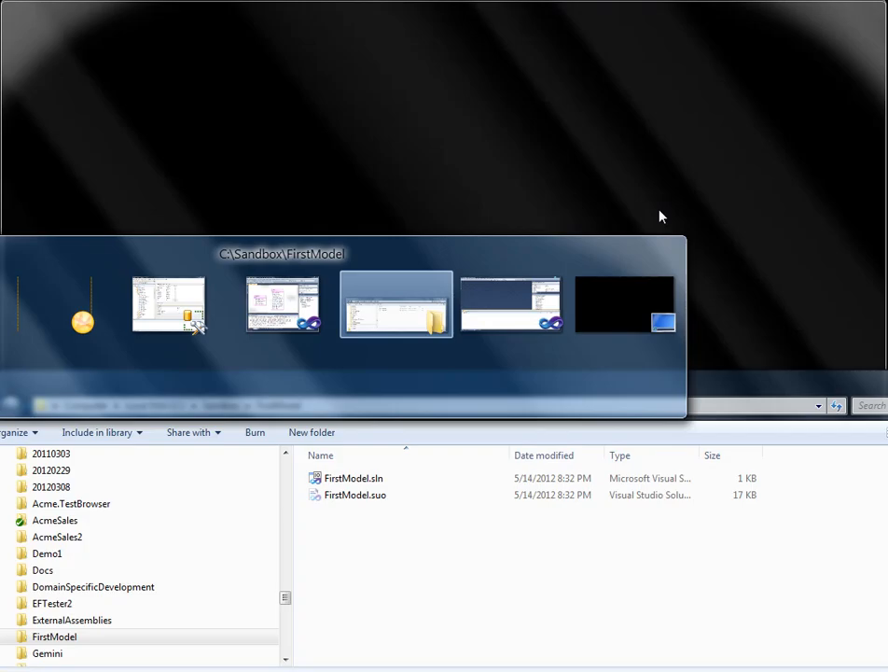
Refresh the Customer entity from AcmeSalesTest so it gains the Field1 [Int] field
left_click(395, 302)
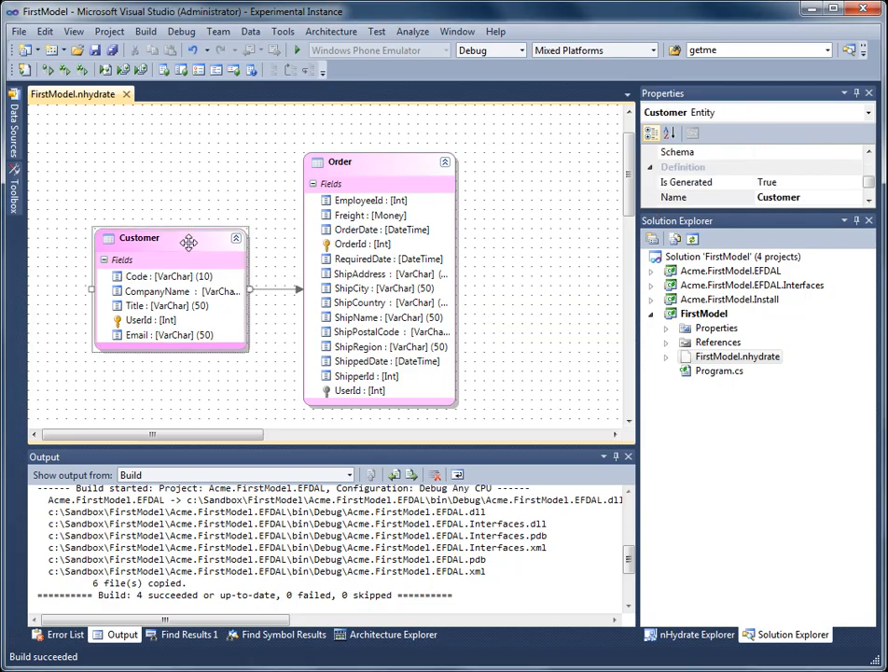
right_click(187, 242)
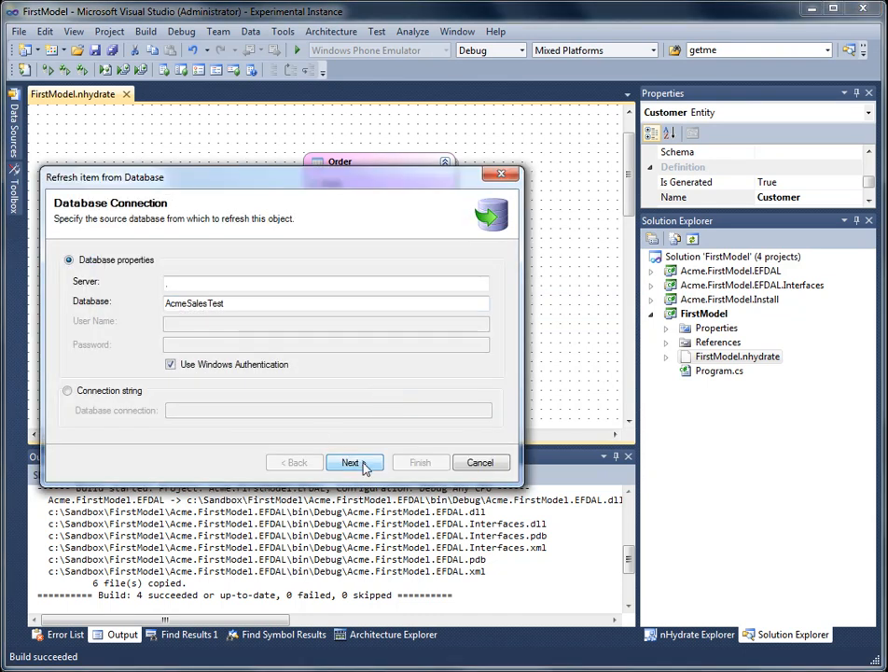
left_click(354, 463)
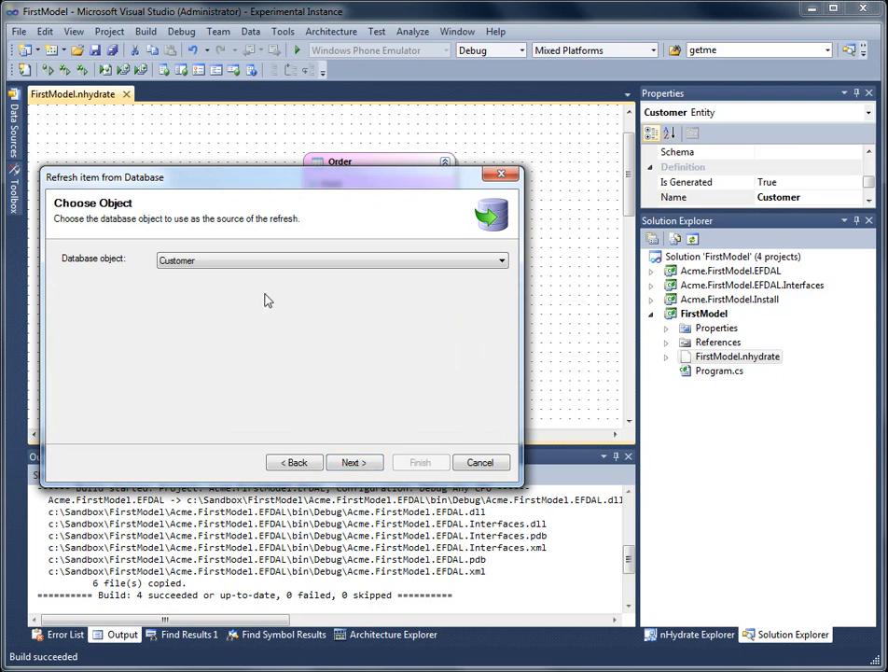
left_click(355, 463)
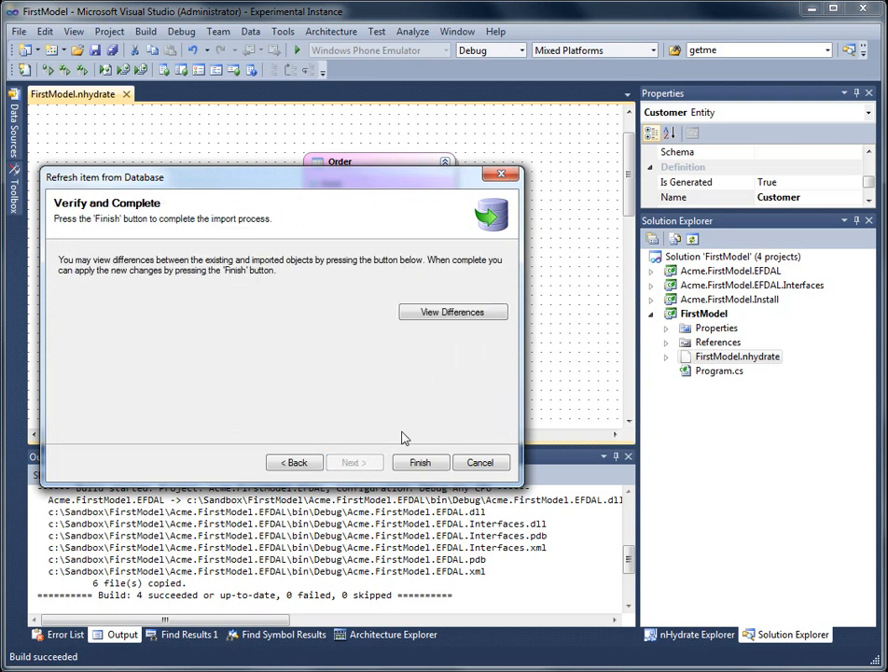
left_click(420, 462)
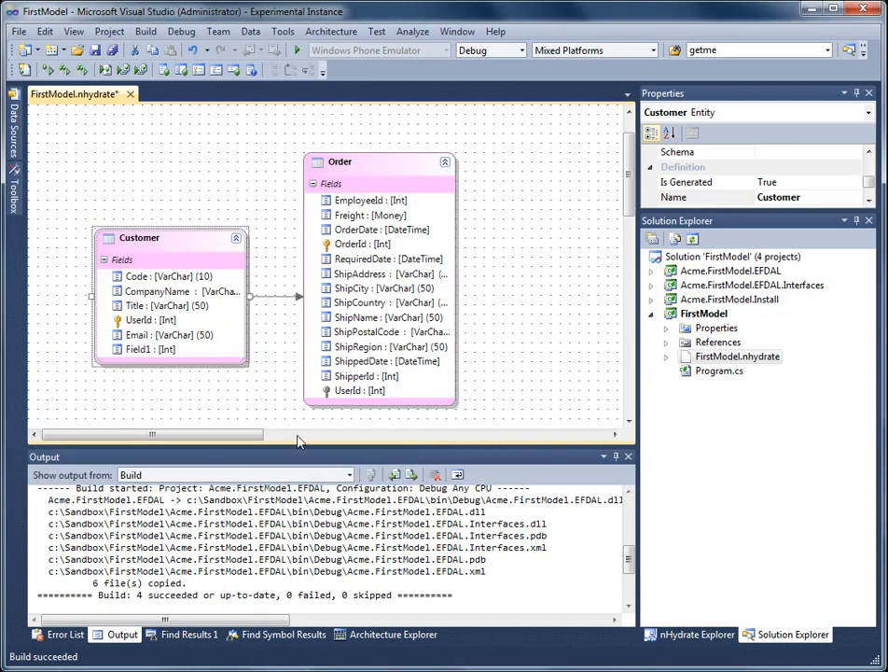
left_click(140, 349)
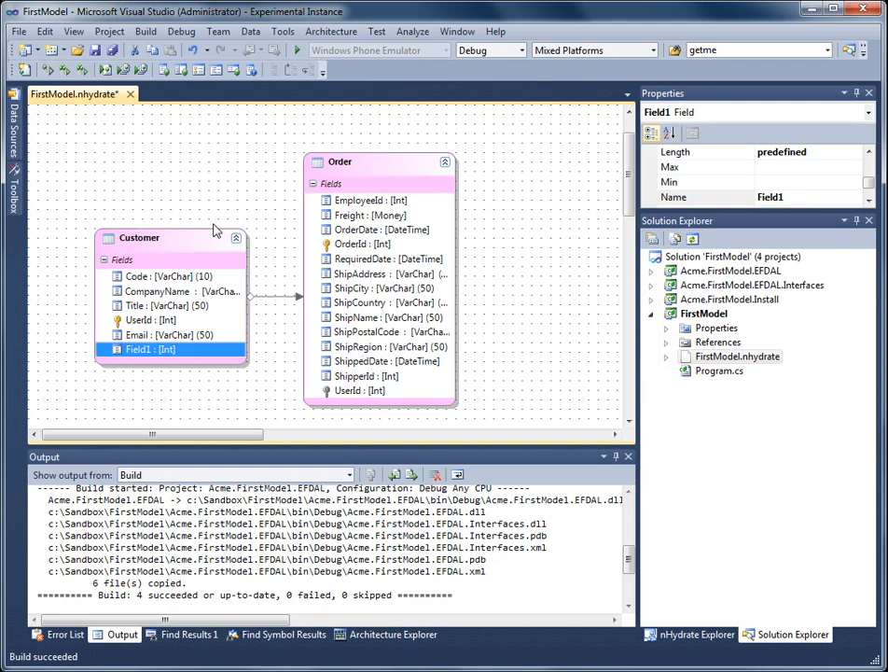
mouse_move(198, 225)
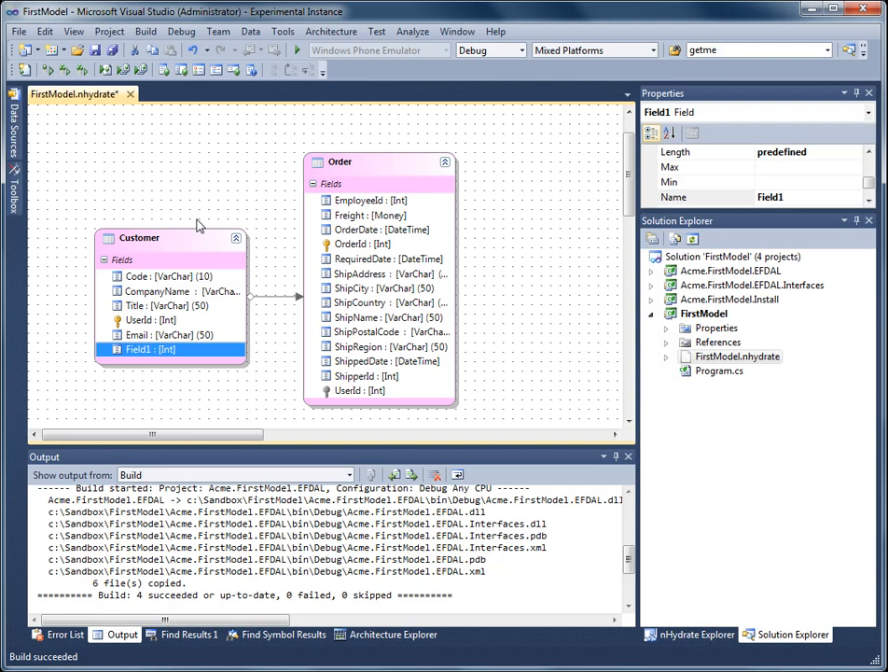